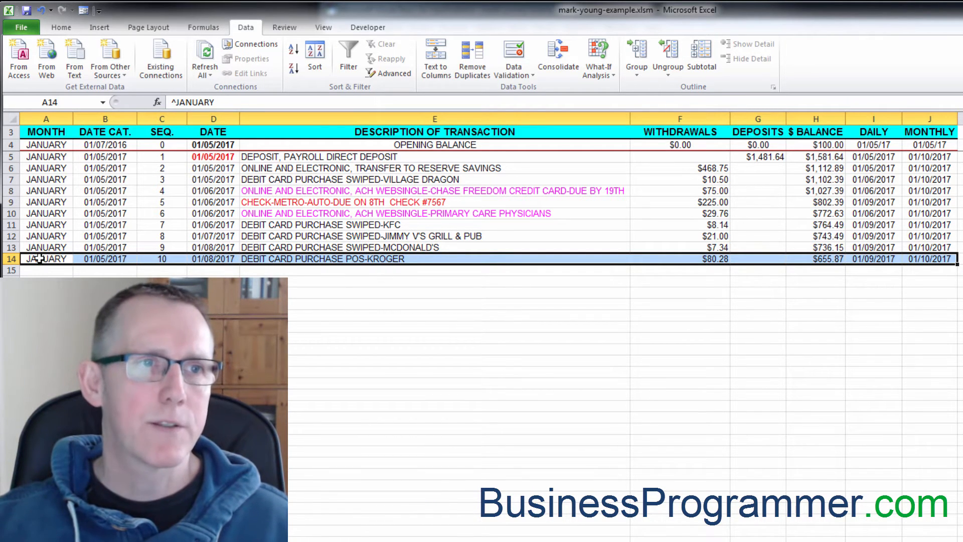
From the last transaction row, enter the VBA editor and insert Module1 into the workbook project.
drag(47, 259, 608, 272)
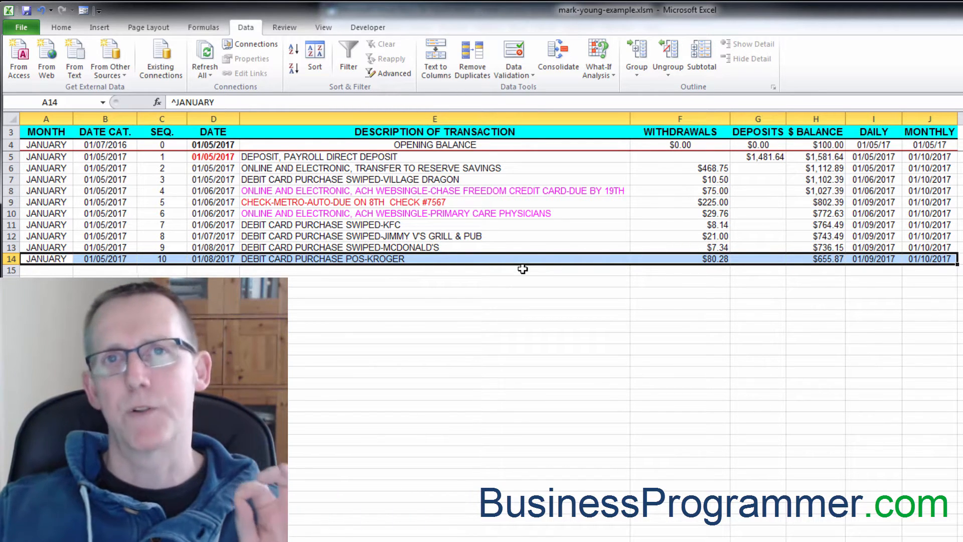
mouse_move(446, 301)
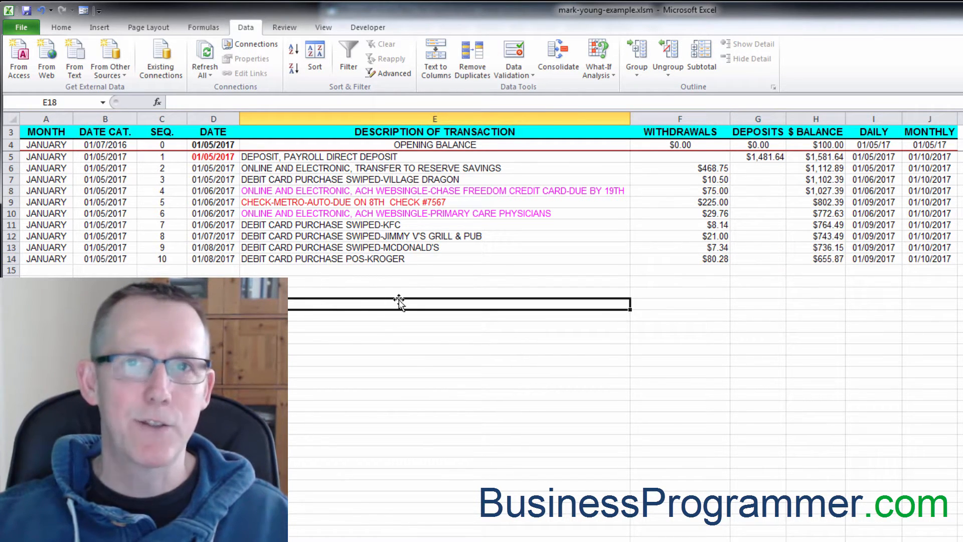
click(757, 385)
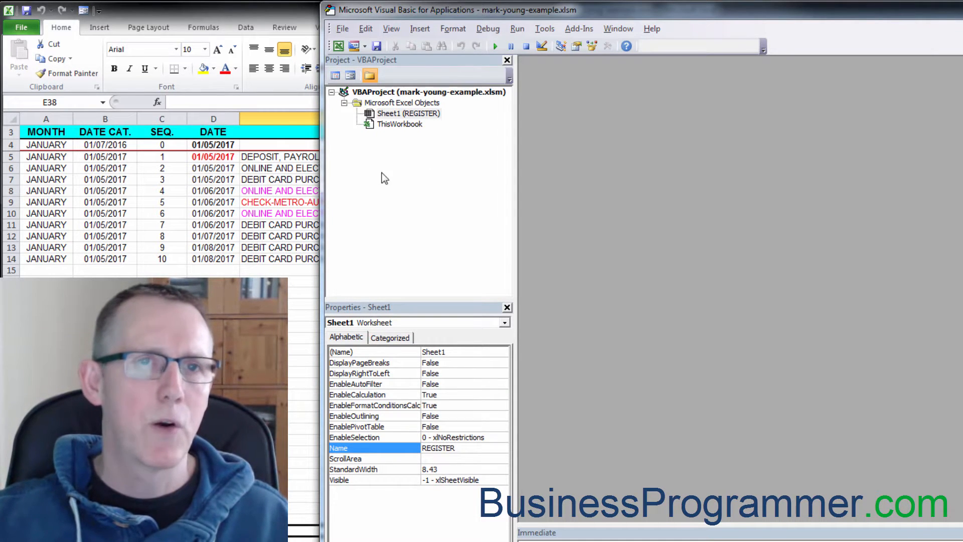
click(420, 28)
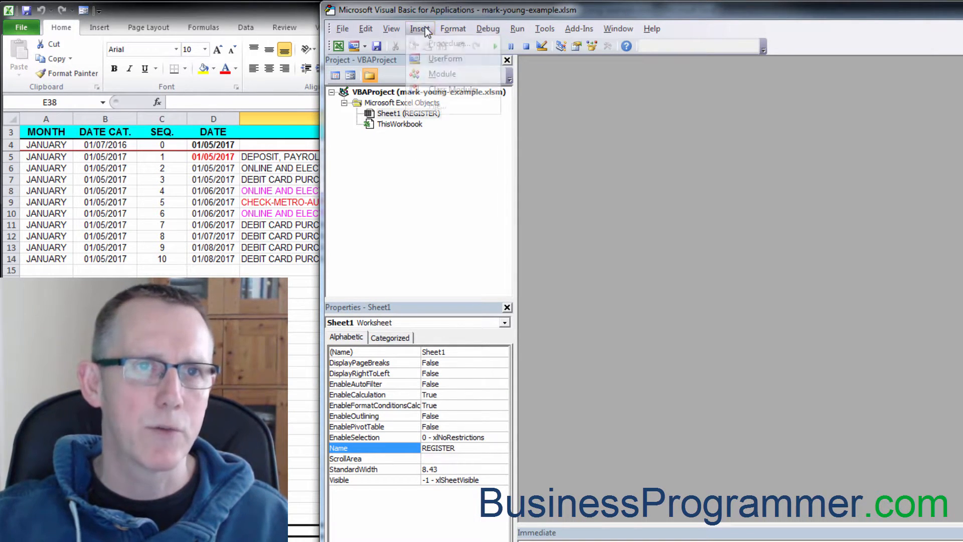
click(442, 74)
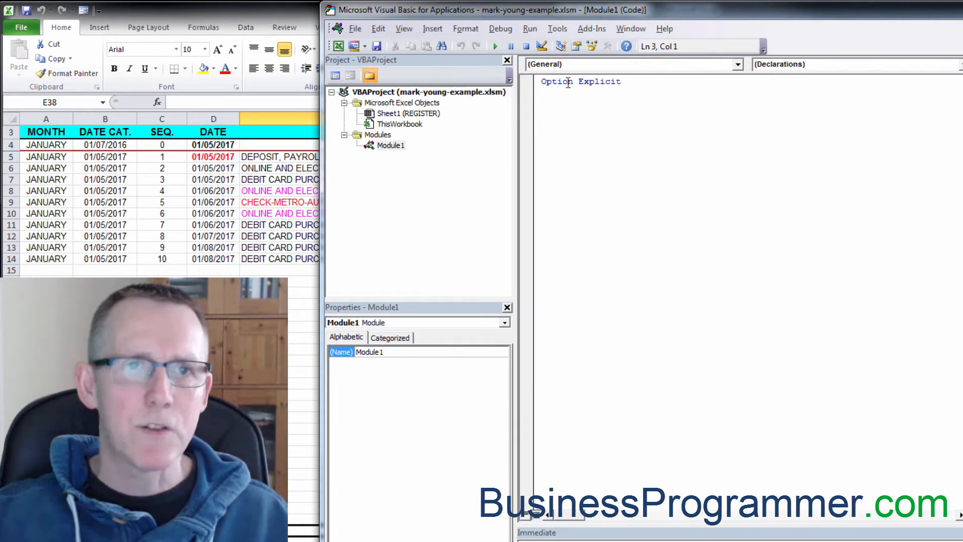
mouse_move(556, 28)
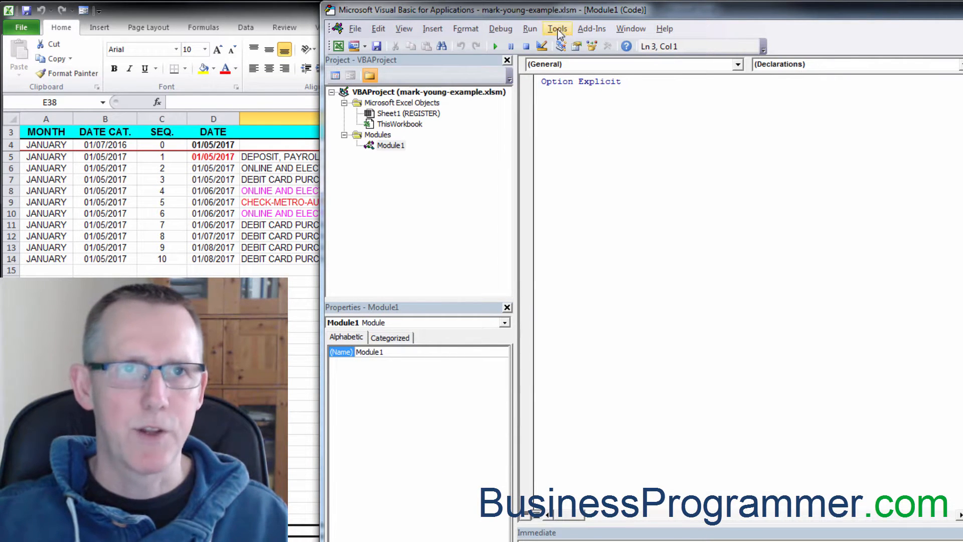
click(557, 28)
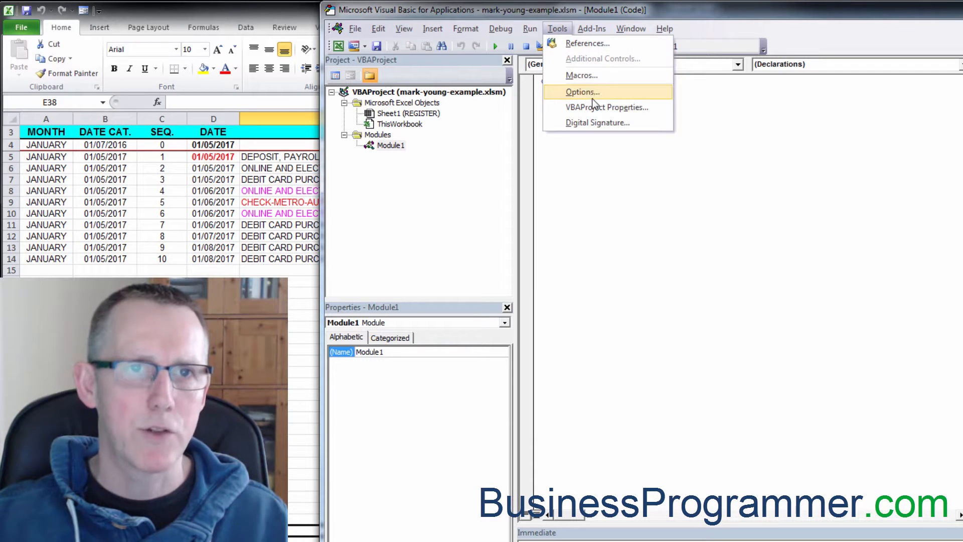
click(581, 91)
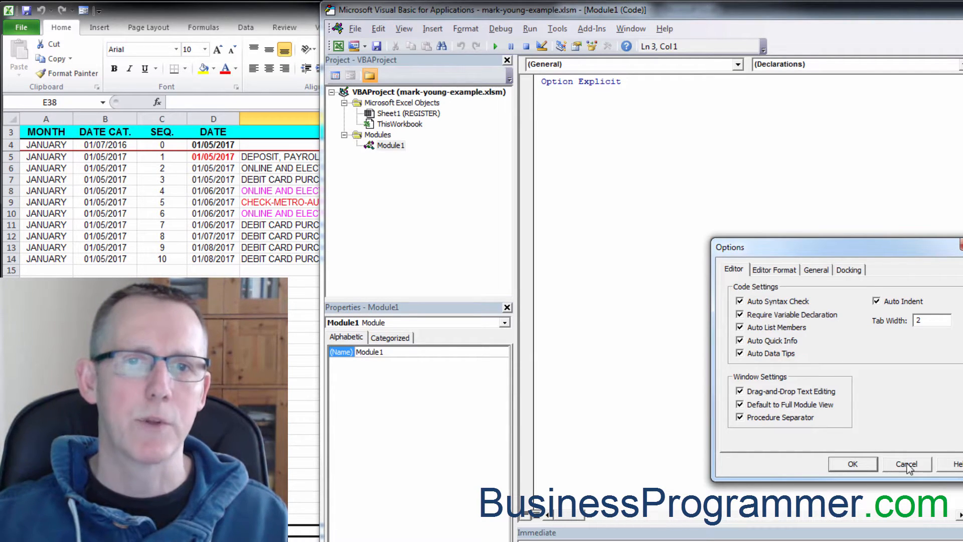
click(907, 464)
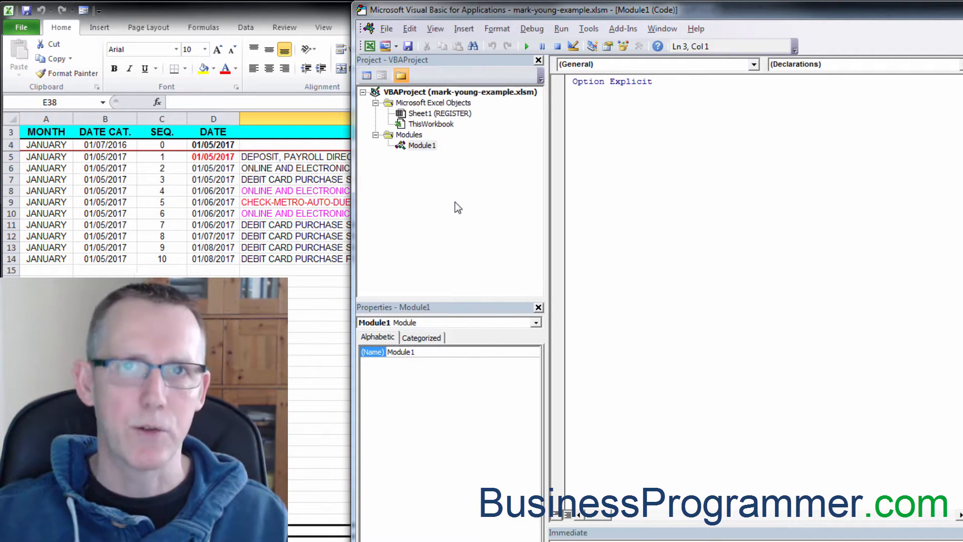
Start the declaration 'Sub FormateLastRow' in Module1 below Option Explicit.
click(578, 103)
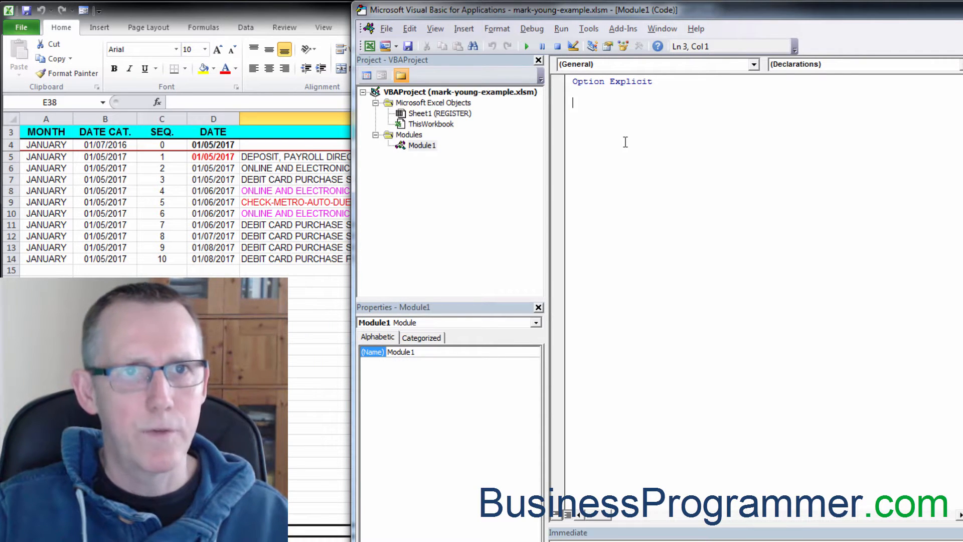
text(Sub)
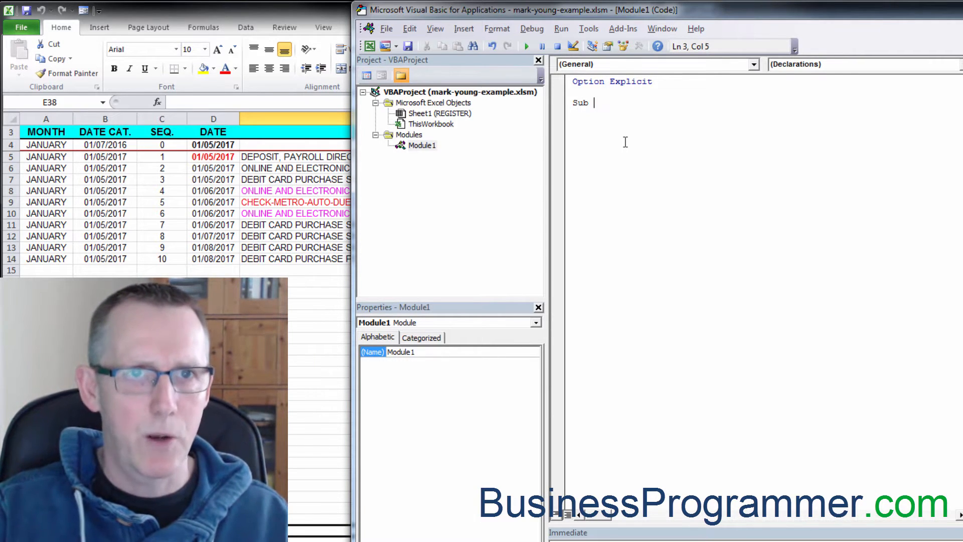
text(FormateL)
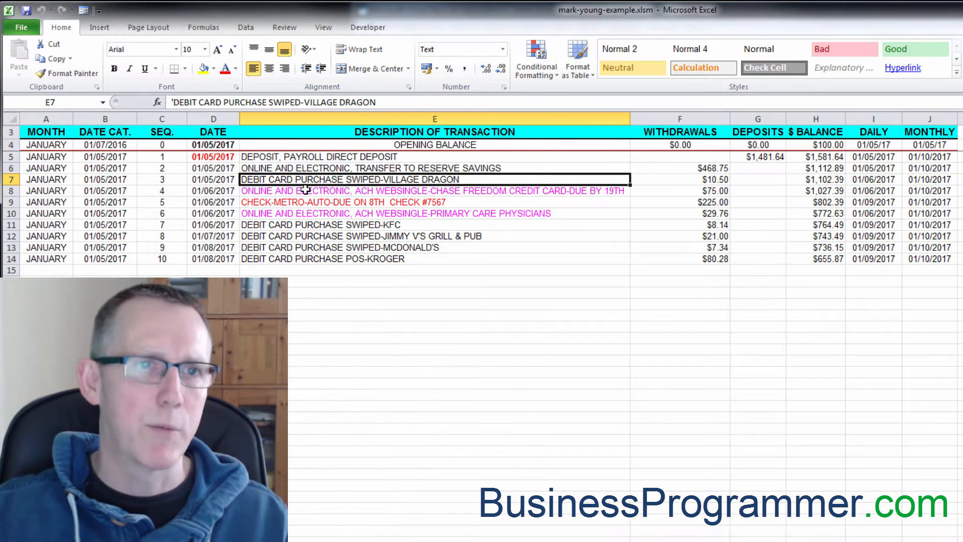
mouse_move(116, 130)
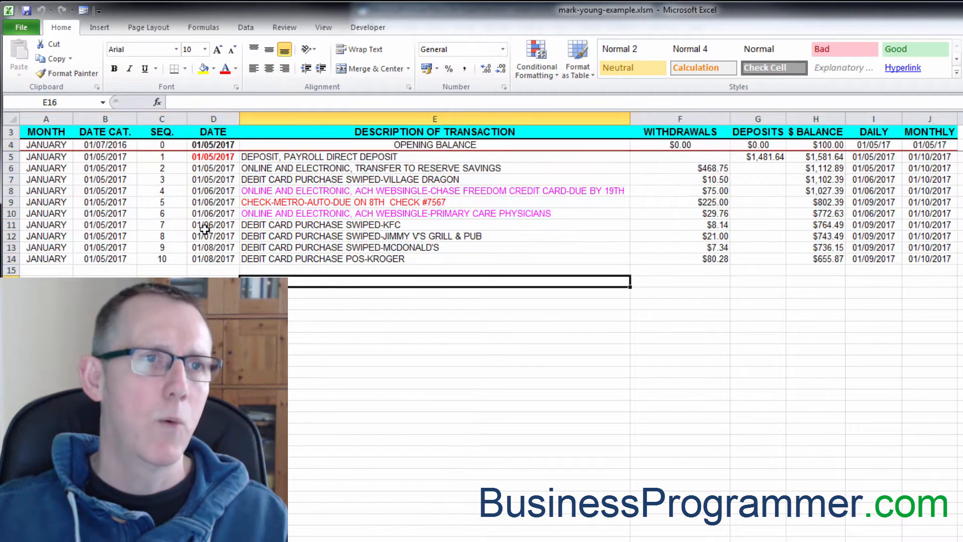
drag(45, 132, 780, 212)
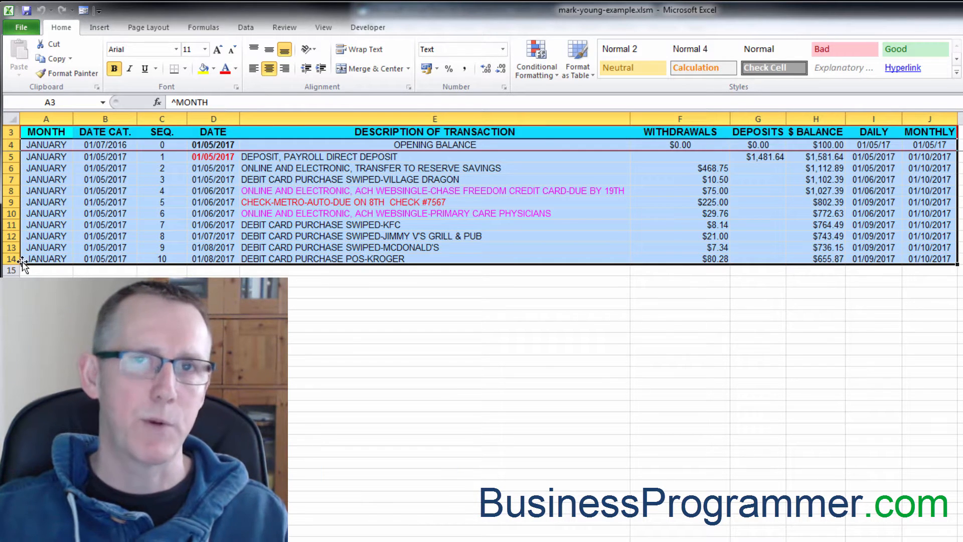
mouse_move(104, 250)
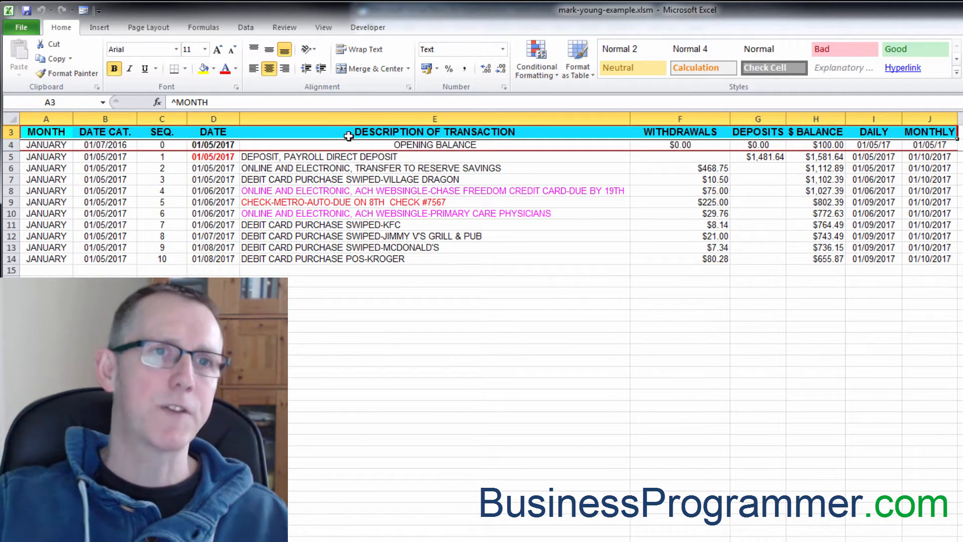
mouse_move(244, 136)
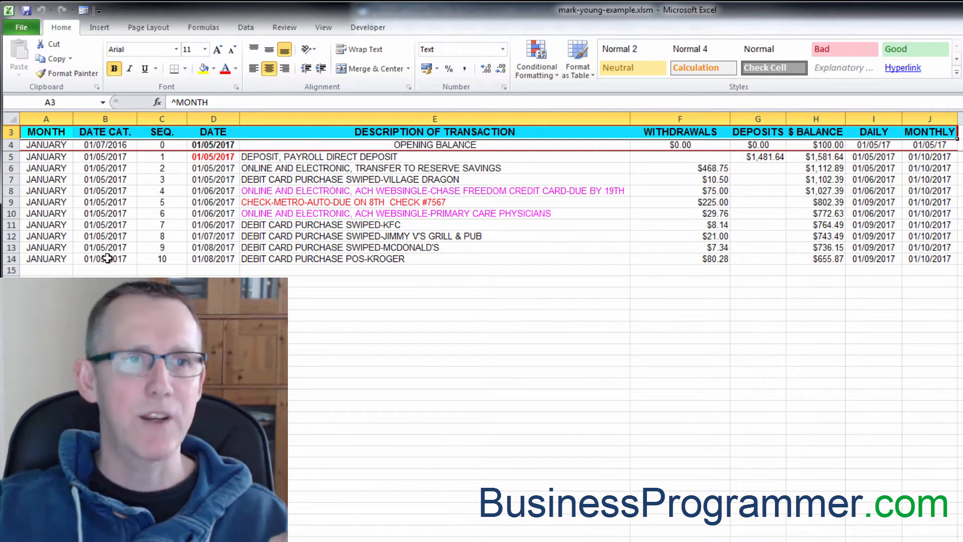
click(213, 259)
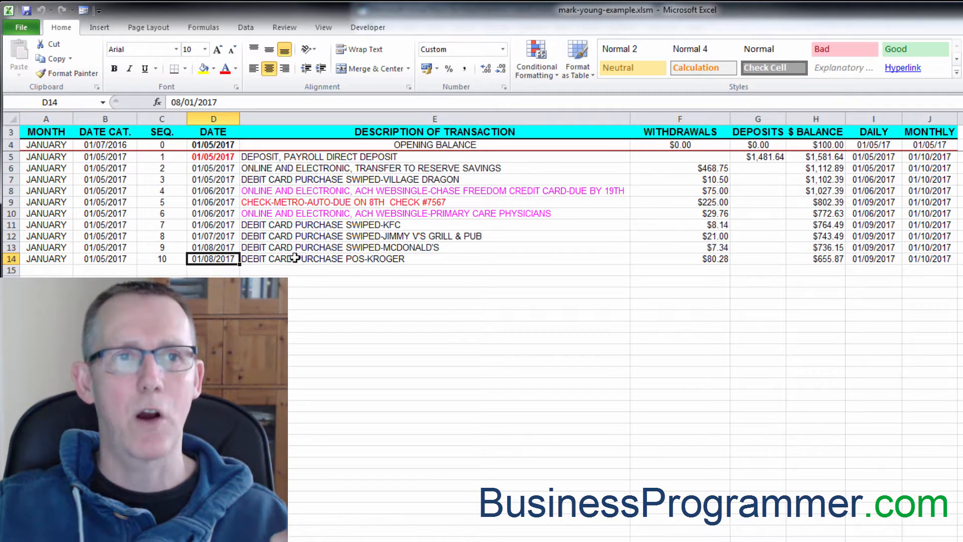
mouse_move(928, 267)
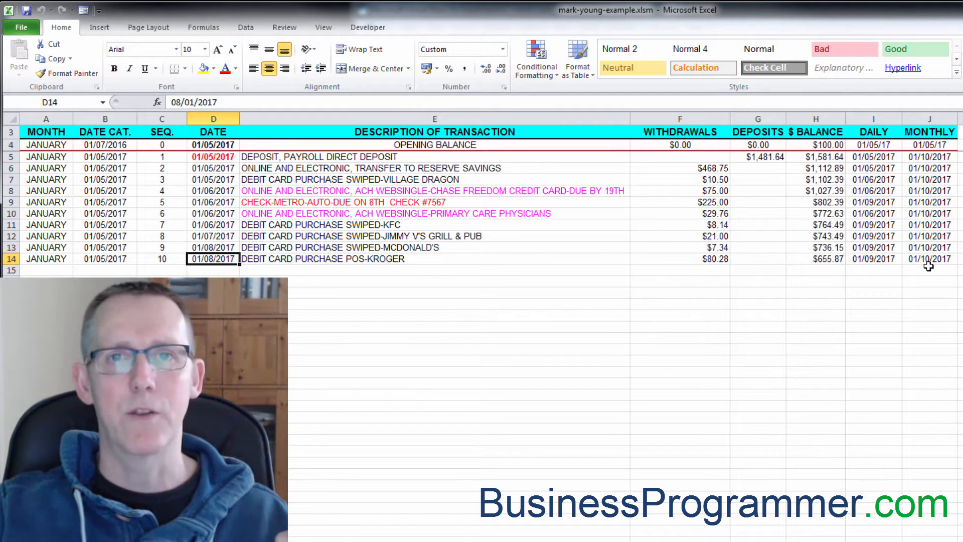
mouse_move(640, 316)
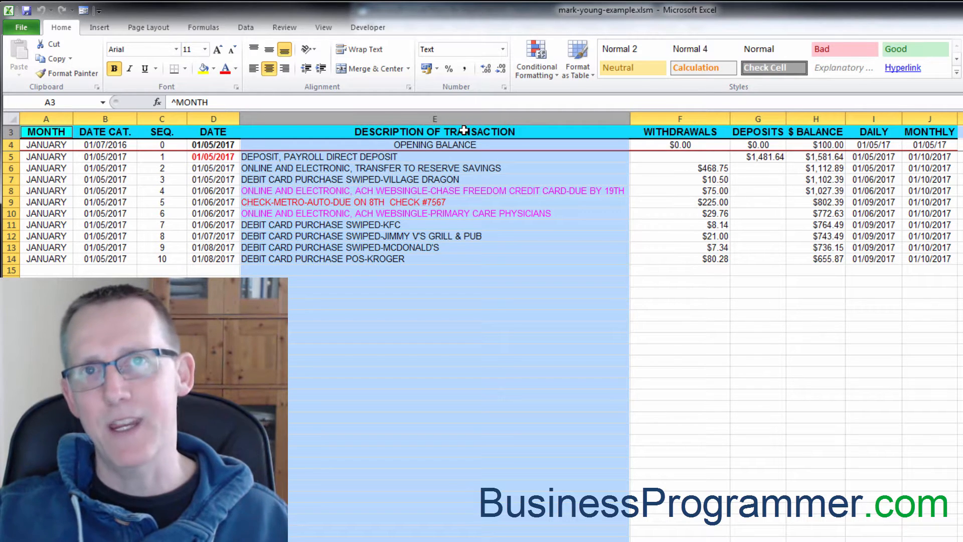
mouse_move(533, 201)
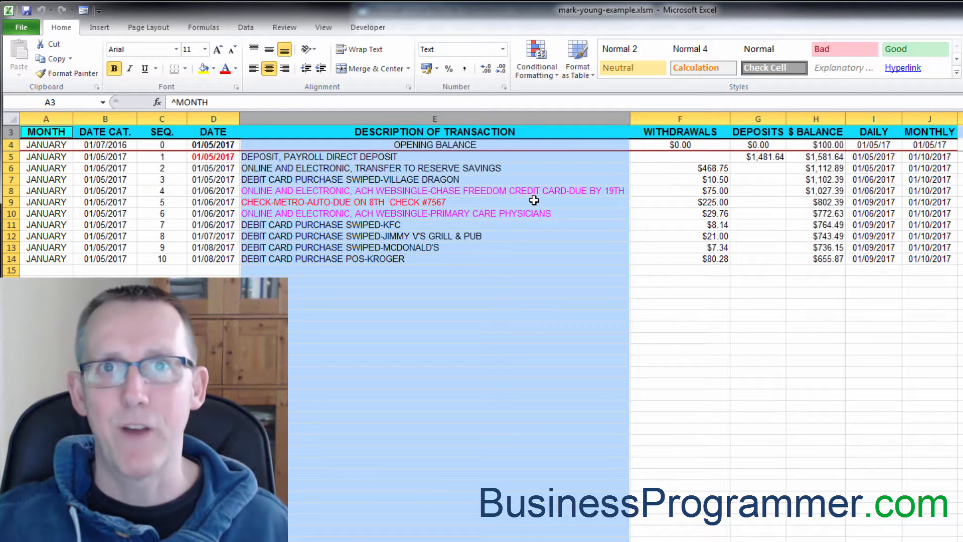
mouse_move(475, 131)
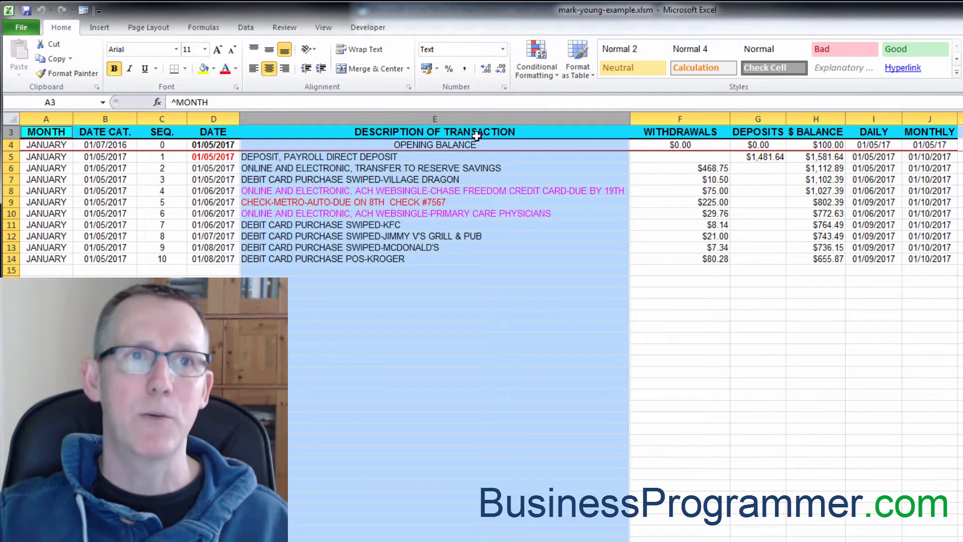
mouse_move(428, 223)
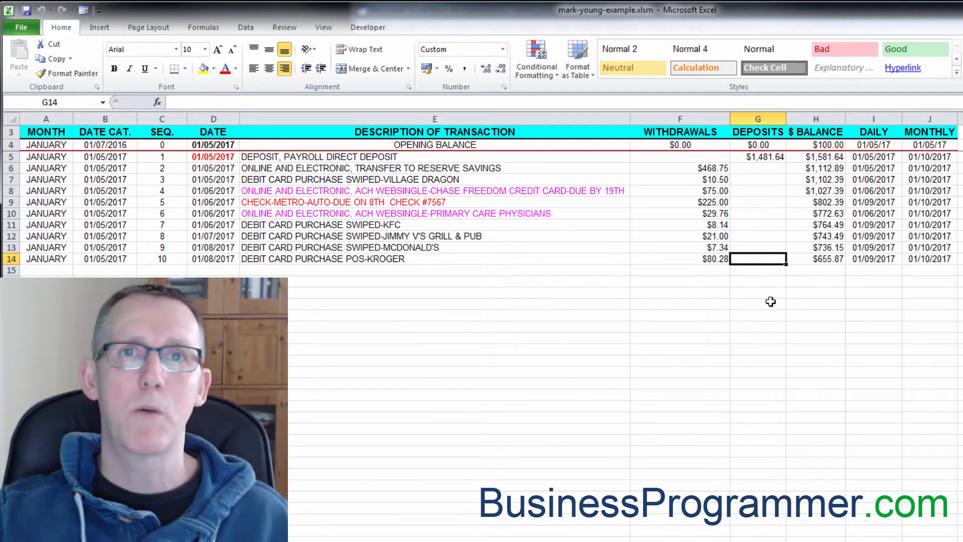
mouse_move(765, 156)
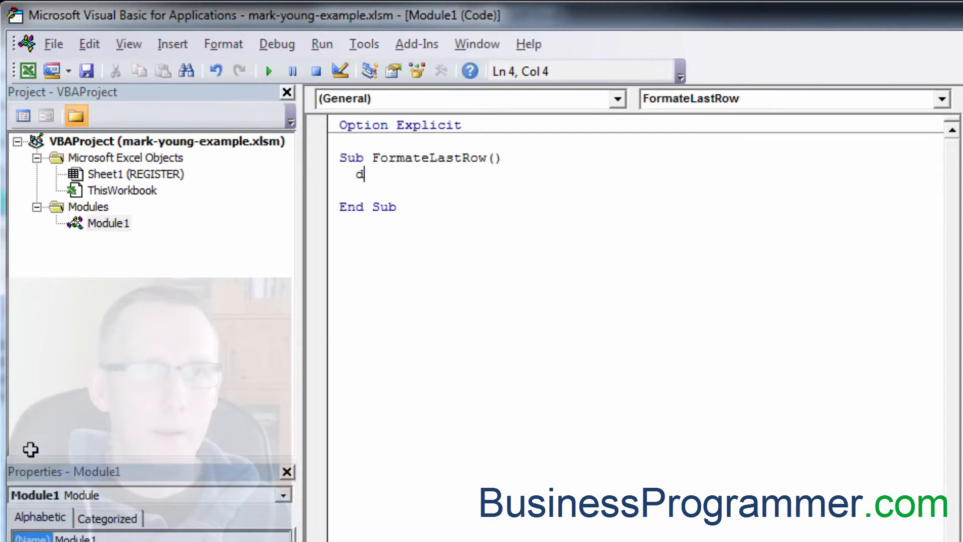
Declare rngHeader, rngData and range variables; set rngData to REGISTER A1 CurrentRegion.
text(im rng)
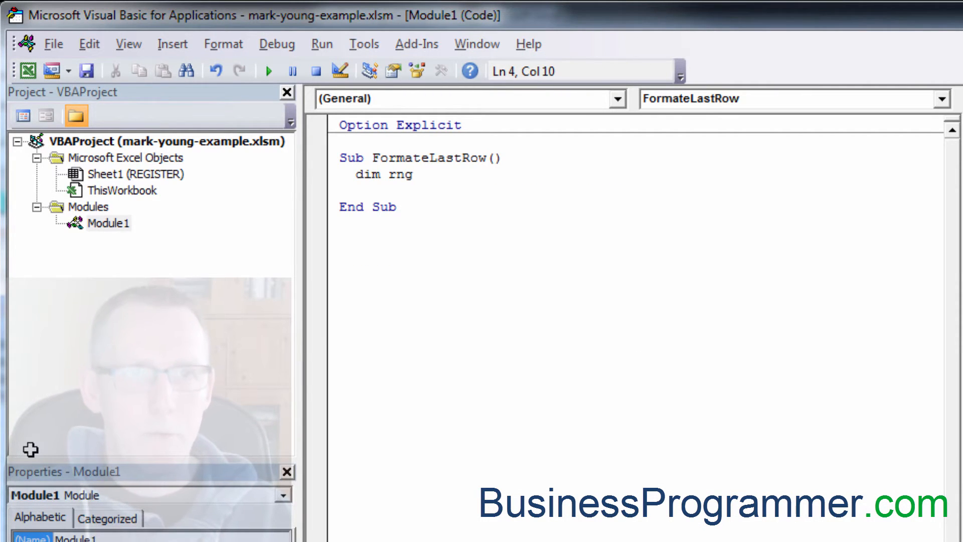
text(Header as Range , rngData as Range , rng)
text(set rngD)
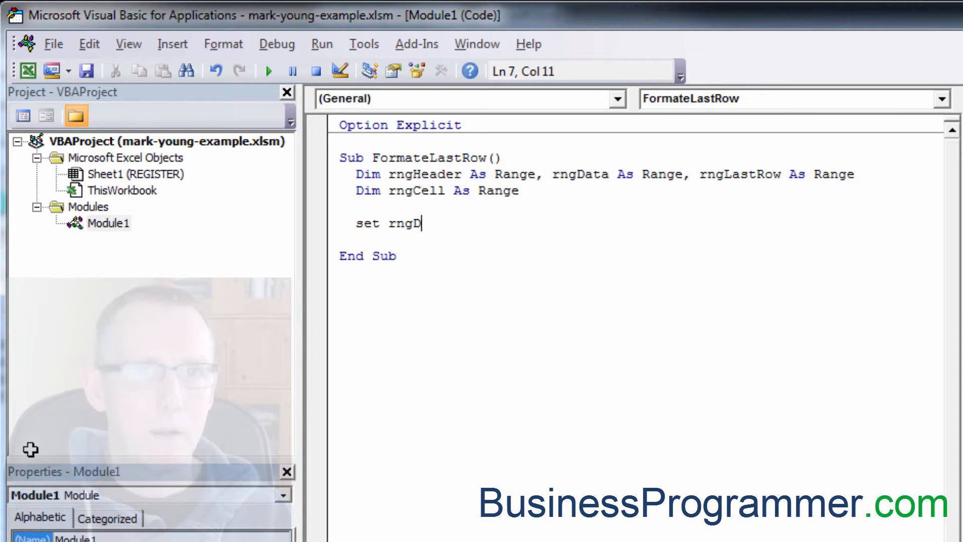
text(ata=thisworkbook.Worksheets("REGISTER"))
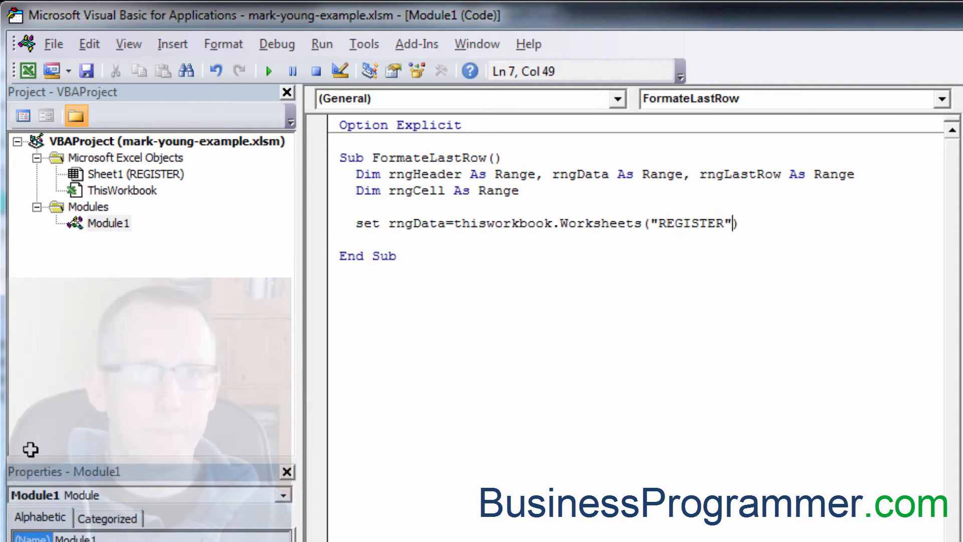
text(.Range("A1").CurrentRegion)
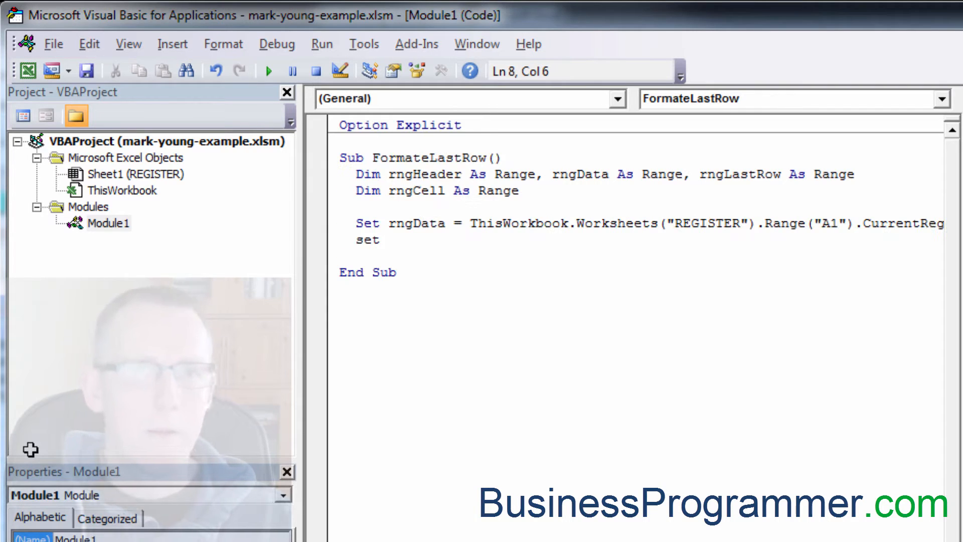
Set rngHeader via Resize(1), rngLastRow via Resize(1).Offset, and loop selecting each rngCell.
text(Set rngHeader = rngData.Resize(1))
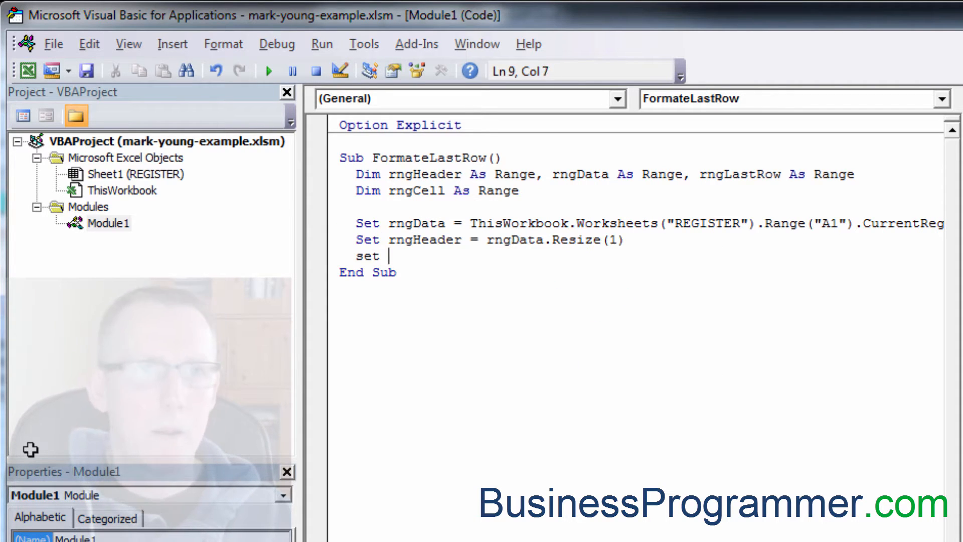
text(rnglastrow=rngdata.Resize(1).Offset(rngdat)
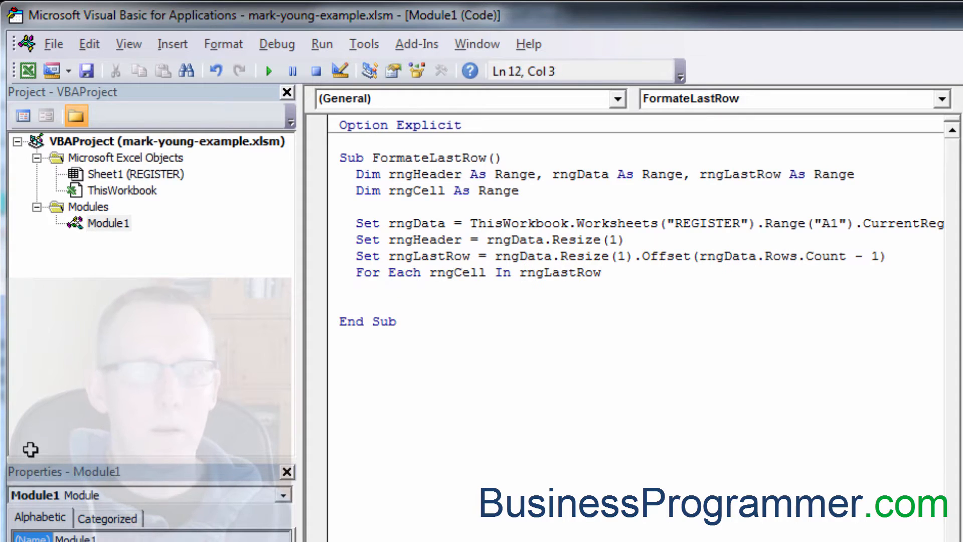
text(rngcell.Select)
text(Next)
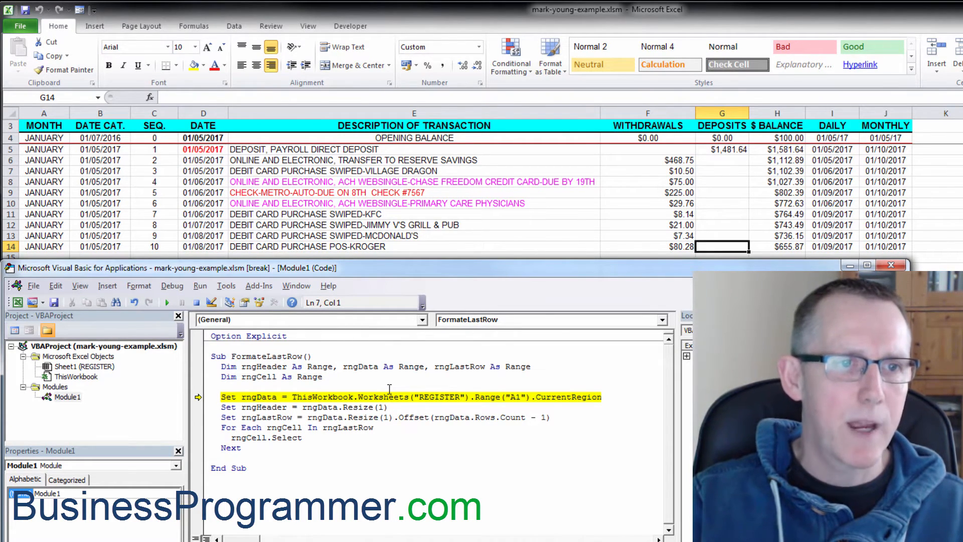
Step through setting rngData and select it on the sheet to verify it covers the register.
key(F8)
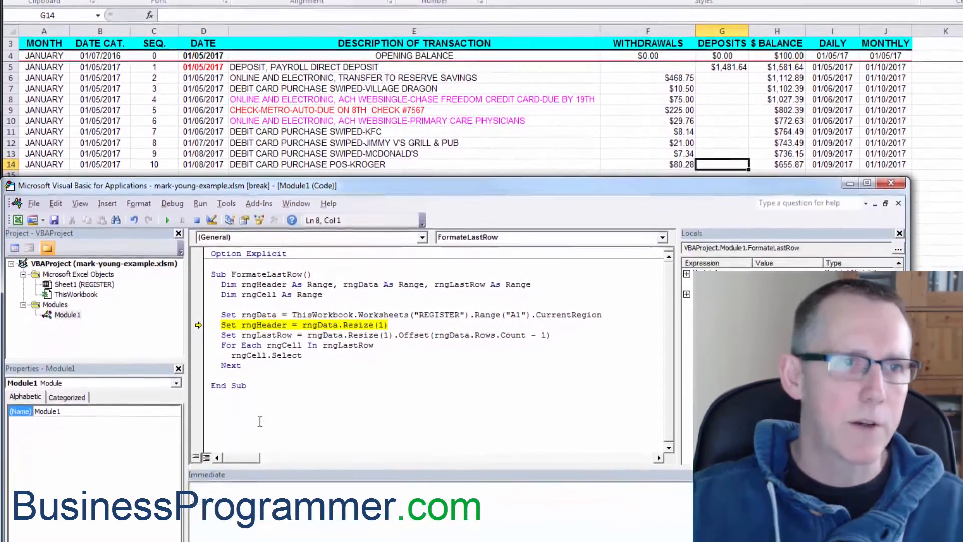
text(rngdata.Select)
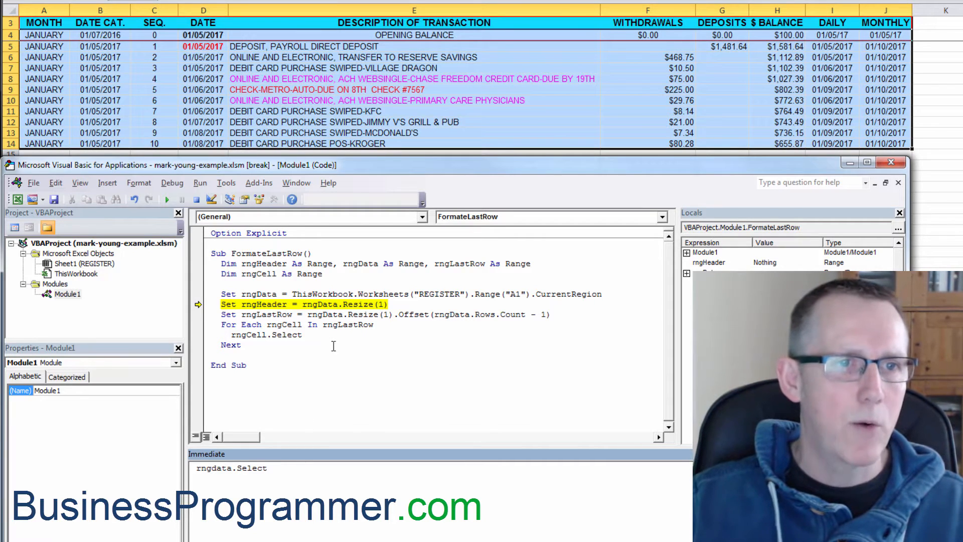
key(F8)
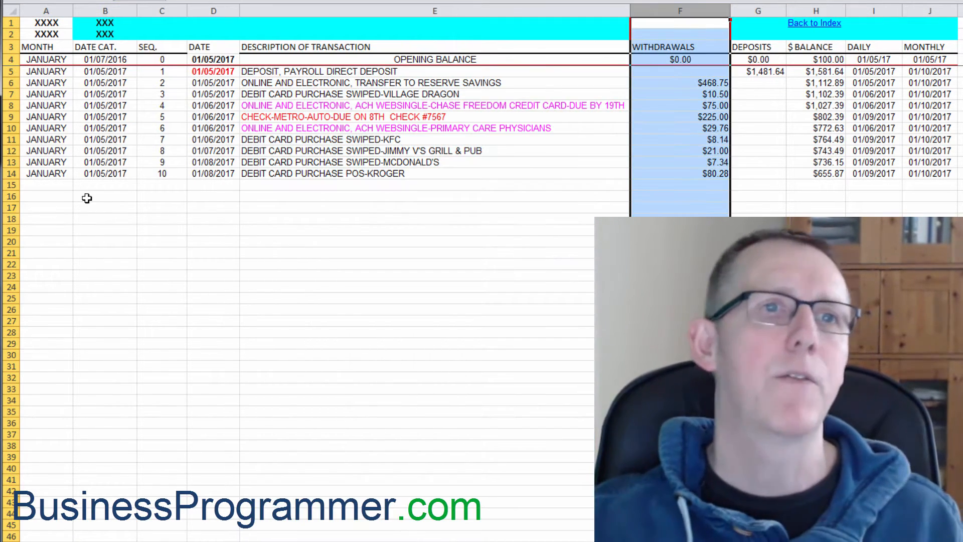
Select the MONTH header cell and then cell A3 in the register.
click(46, 48)
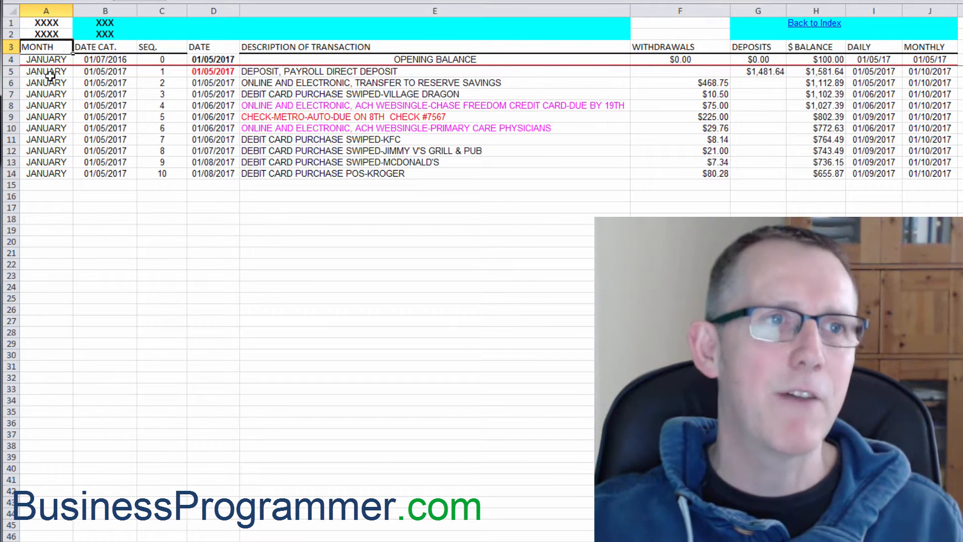
click(46, 82)
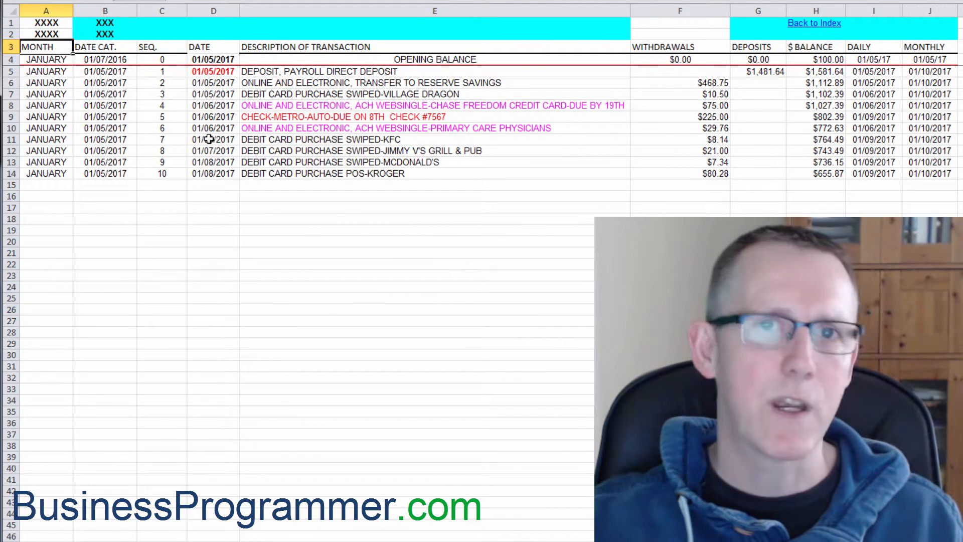
mouse_move(251, 141)
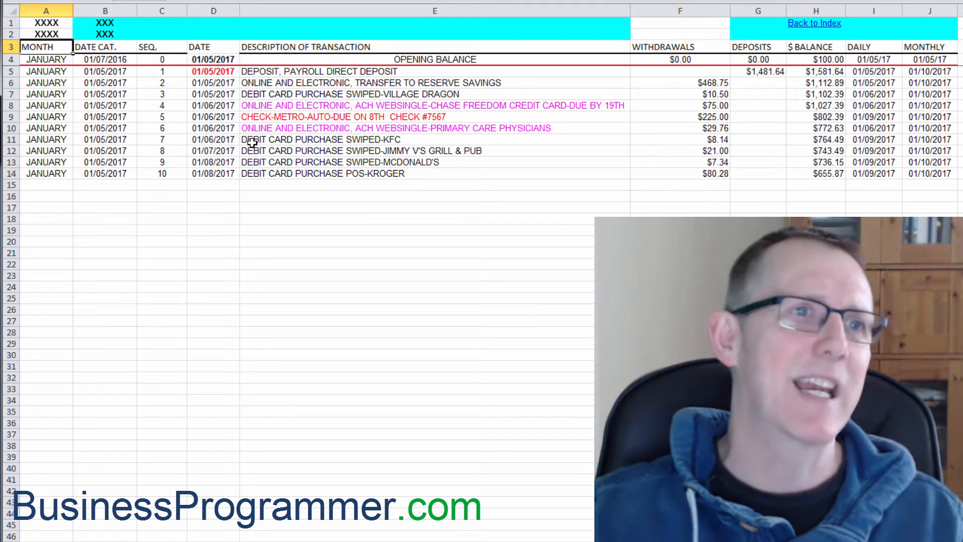
mouse_move(80, 225)
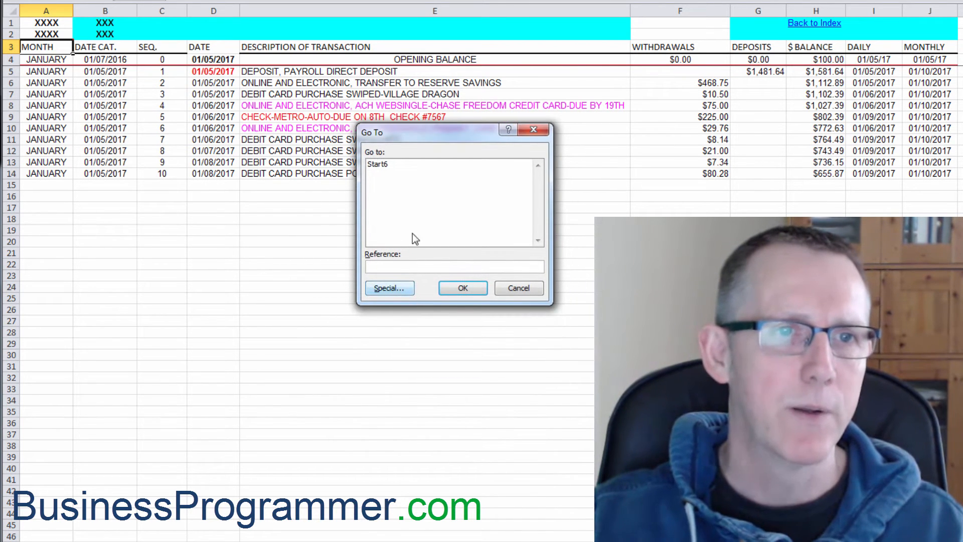
Use Go To Special's Current region to highlight the whole register block A1:J14.
click(389, 288)
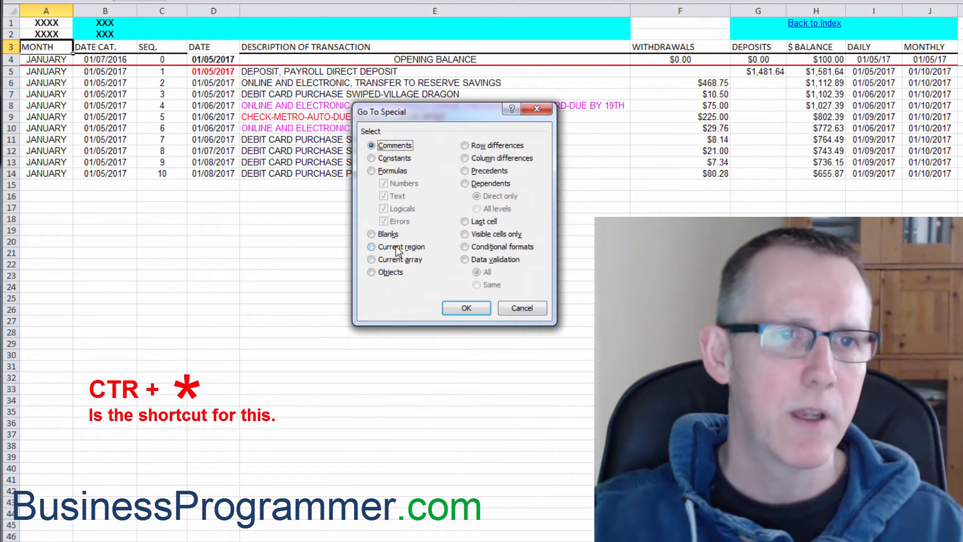
click(373, 247)
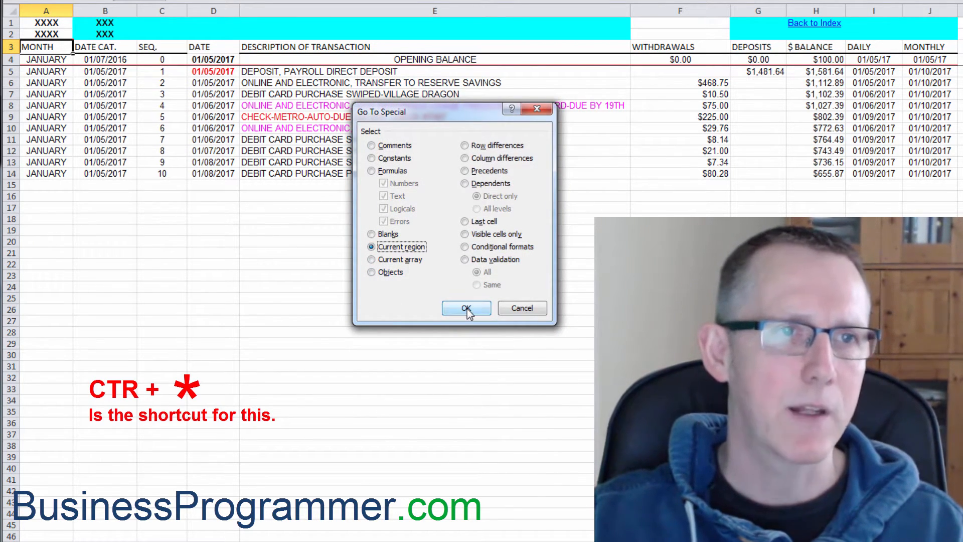
click(465, 308)
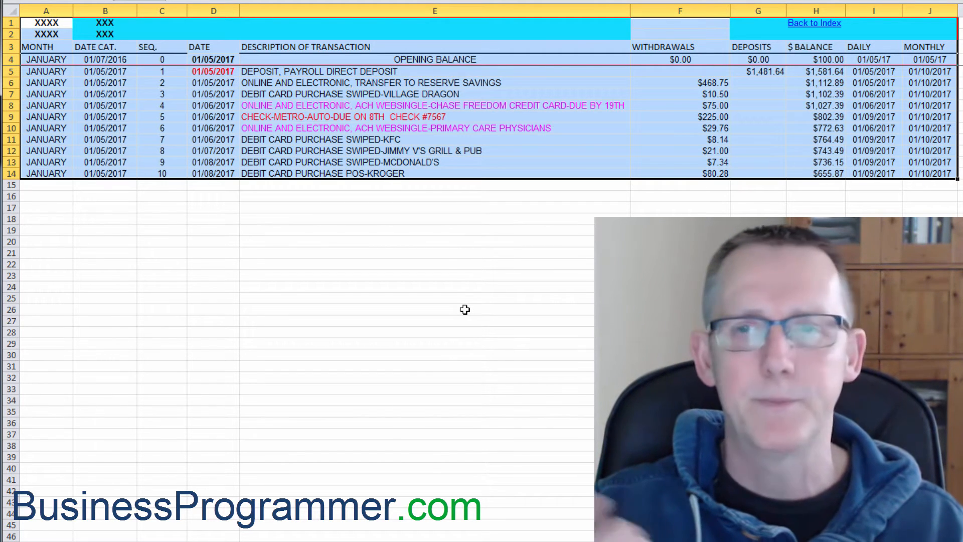
Insert a blank row 3 so the table headers move down to row 4.
click(161, 71)
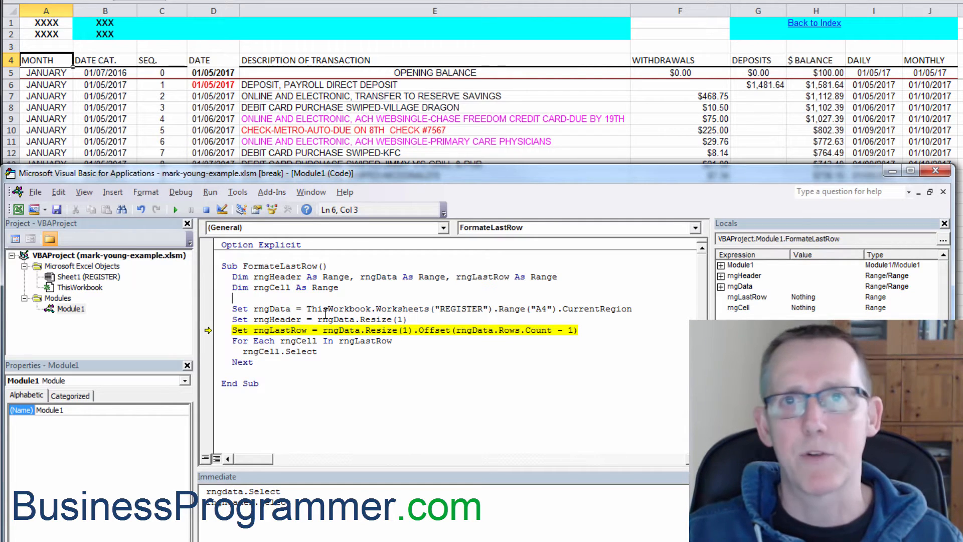
Step the macro through setting rngHeader (row 4) and rngLastRow (row 15), checking each selection.
click(441, 309)
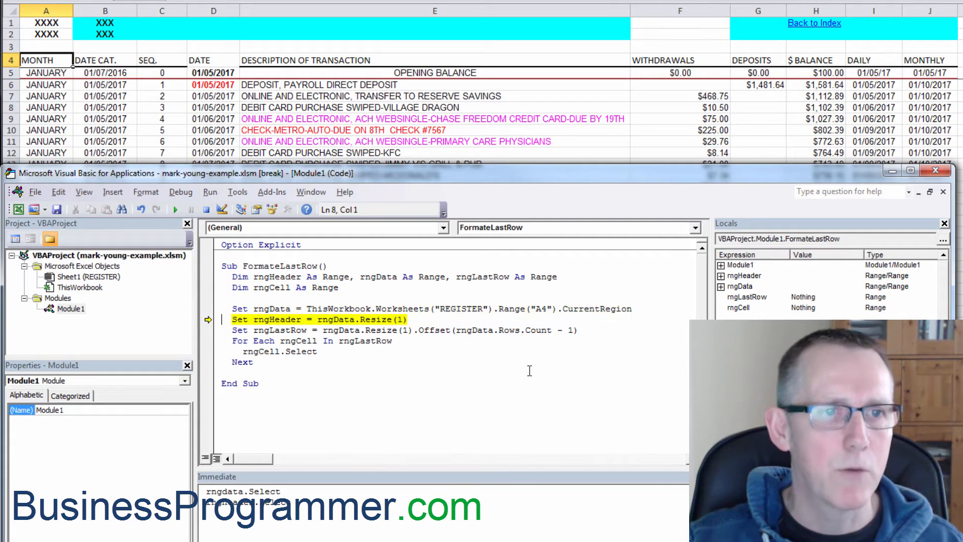
mouse_move(312, 487)
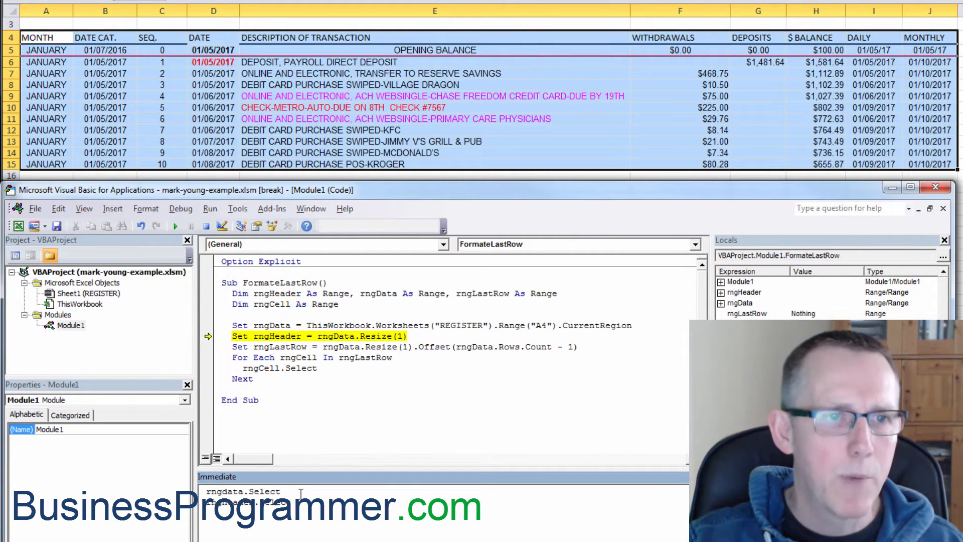
key(F8)
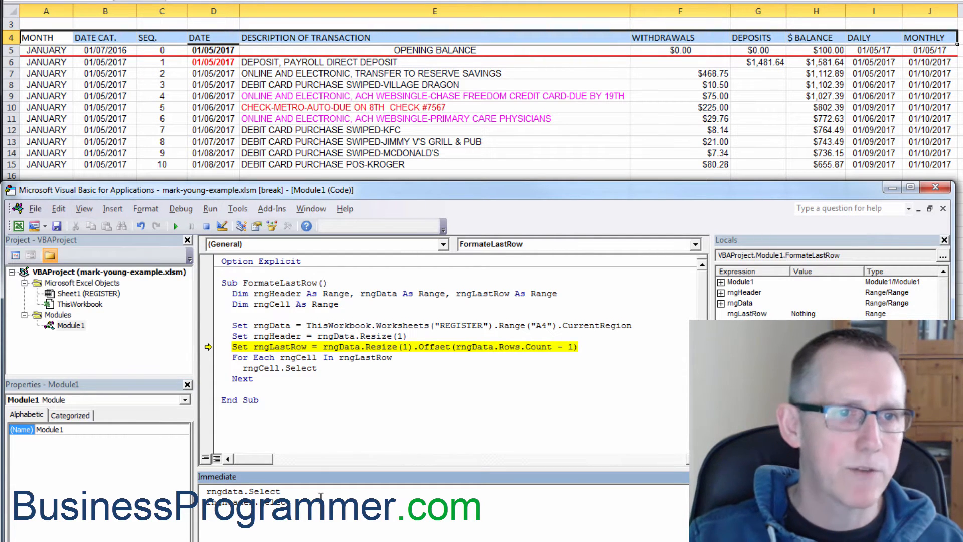
key(F8)
text(rnglastrow.Select)
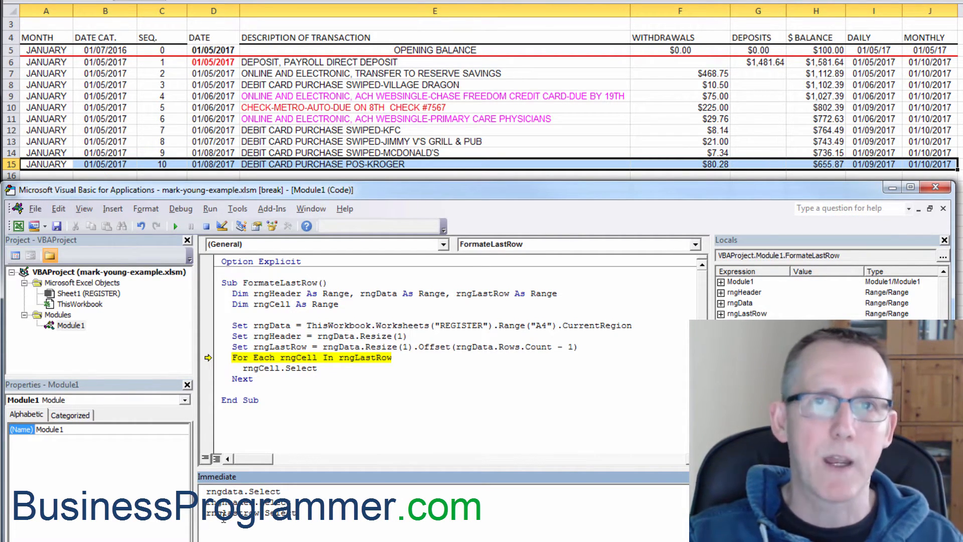
Step the For Each loop so it selects successive cells of the last row.
key(F8)
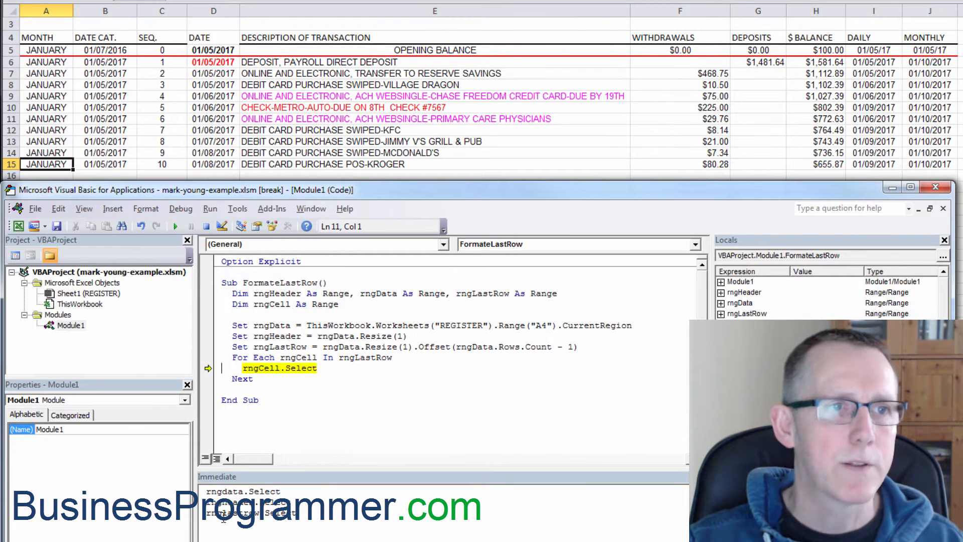
click(213, 164)
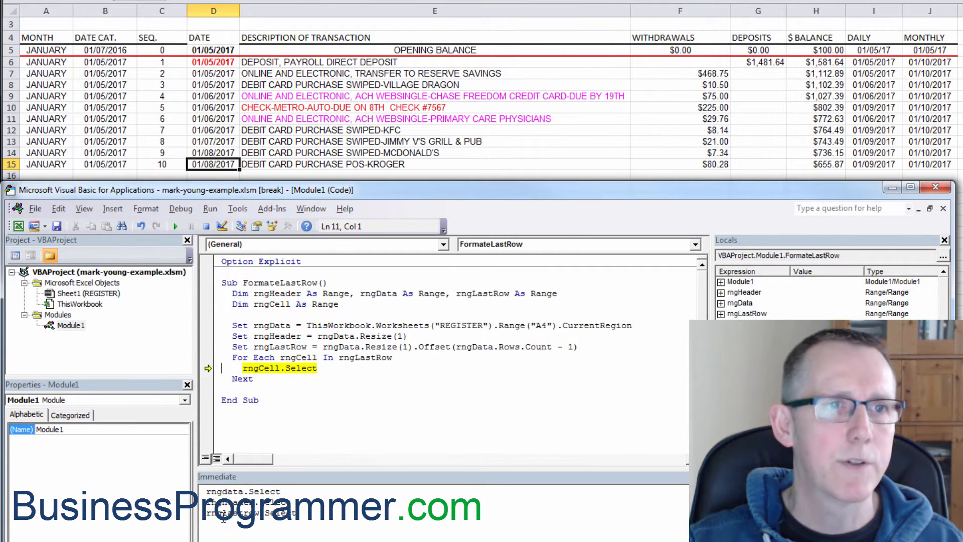
key(F8)
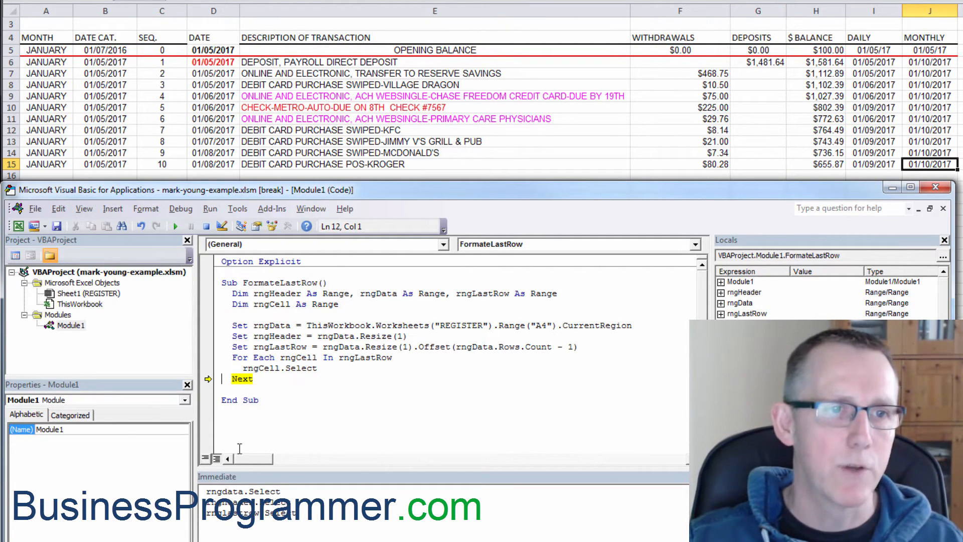
Add MsgBox "Finished" after Next and let the macro run to completion.
click(234, 389)
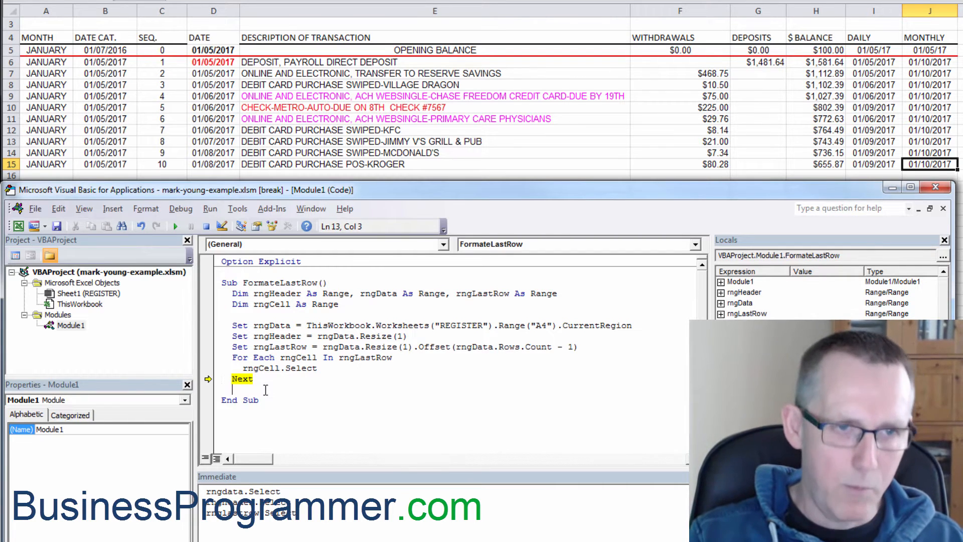
text(msgbox)
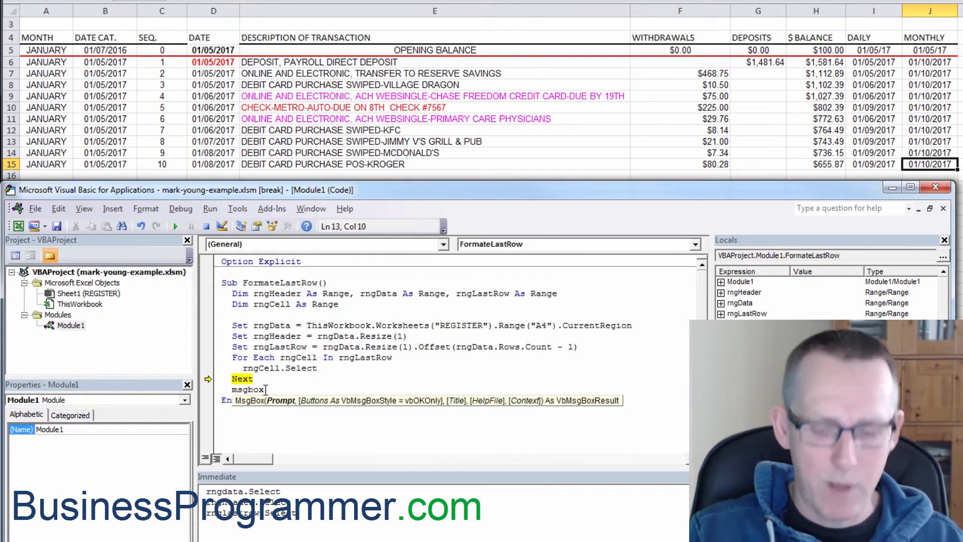
text(")
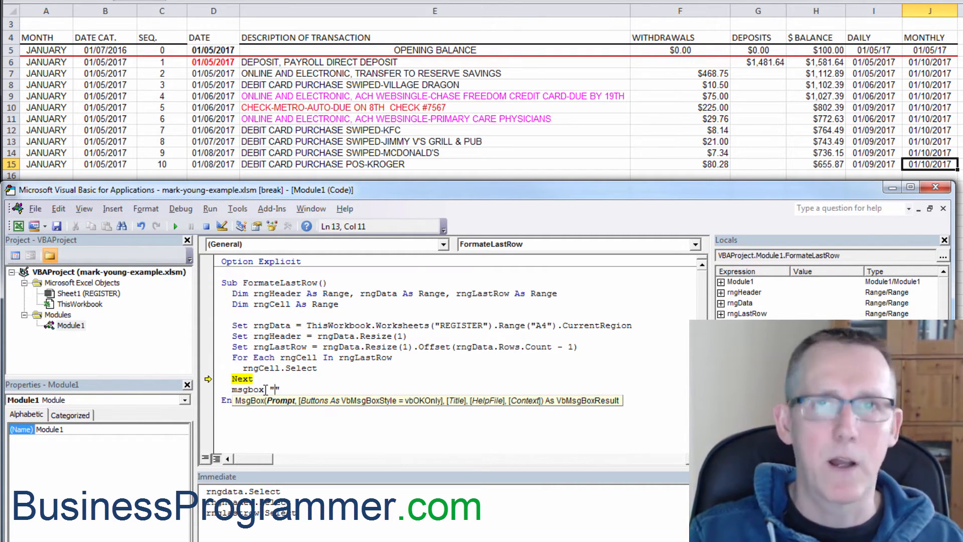
text(Finished)
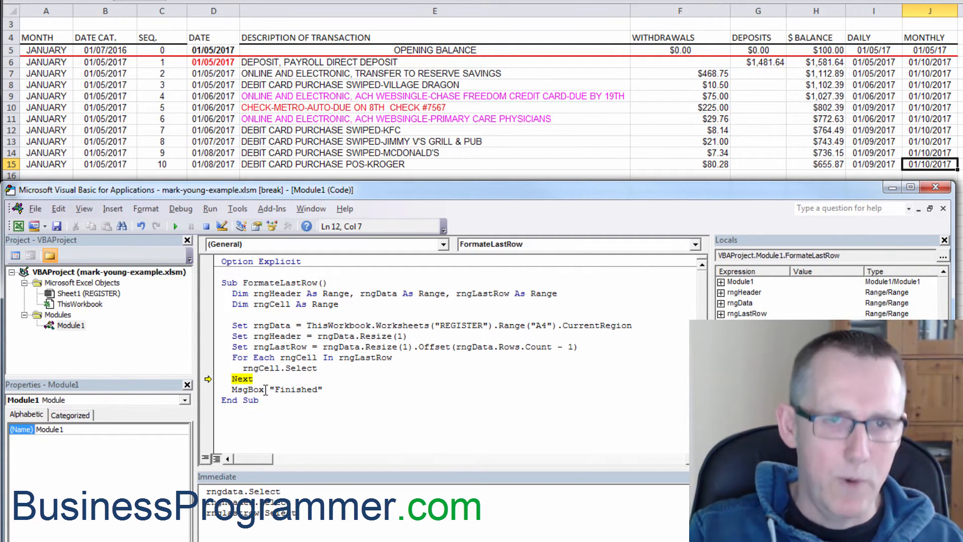
key(F8)
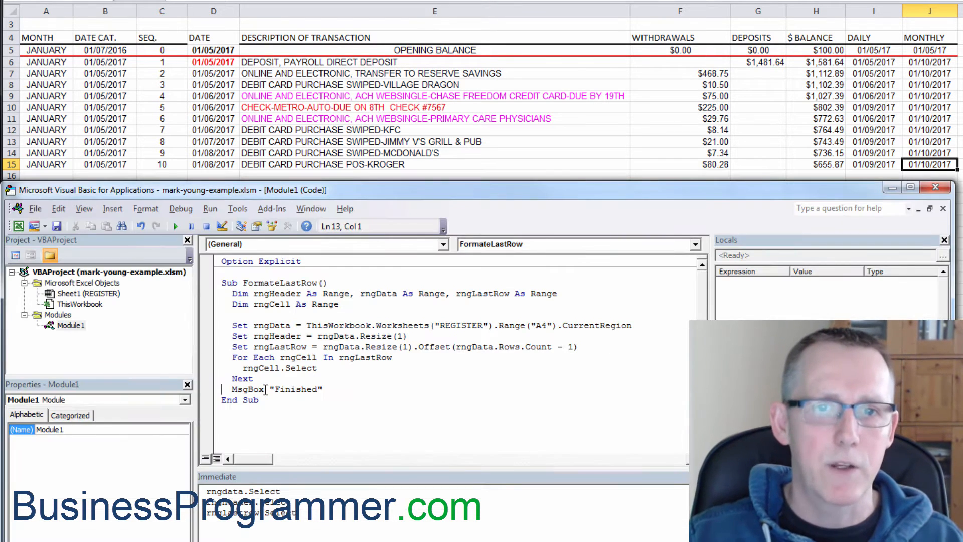
mouse_move(176, 374)
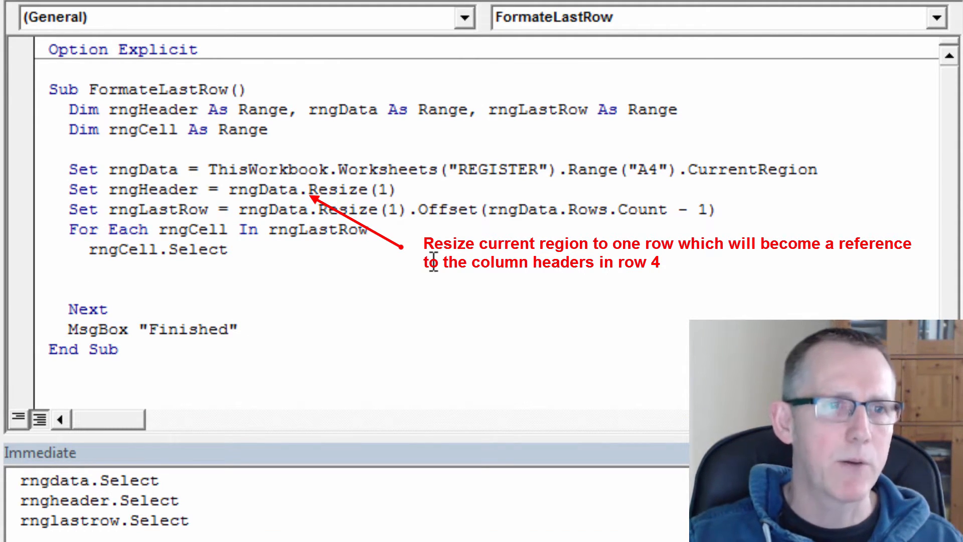
Write Select Case Intersect(rngHeader, rngCell.EntireColumn).Value inside the loop.
text(interse)
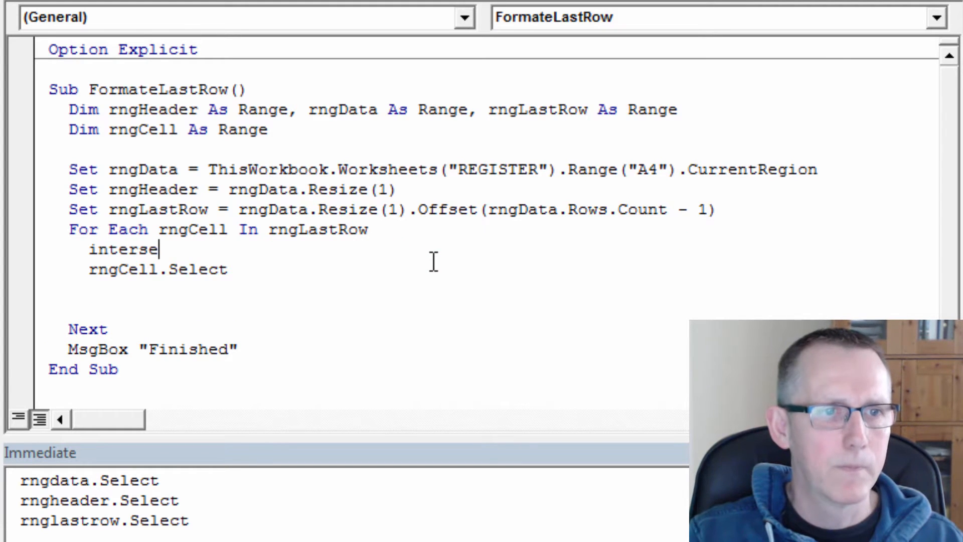
text(ct(rng)
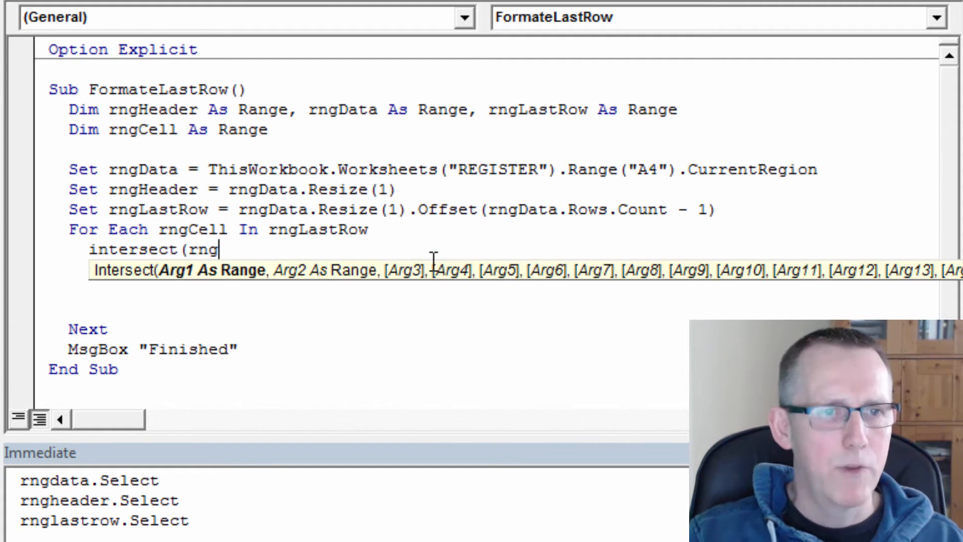
text(header,)
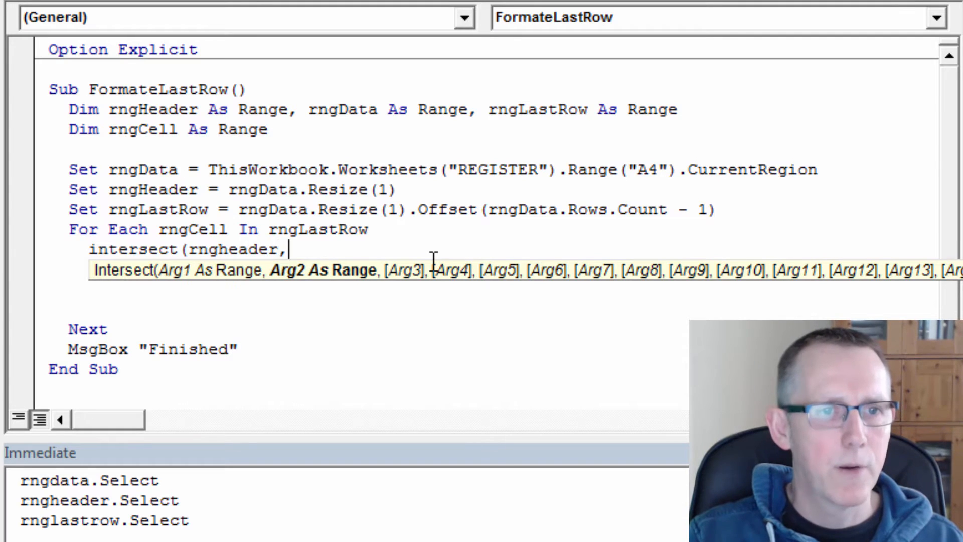
text(rngcell)
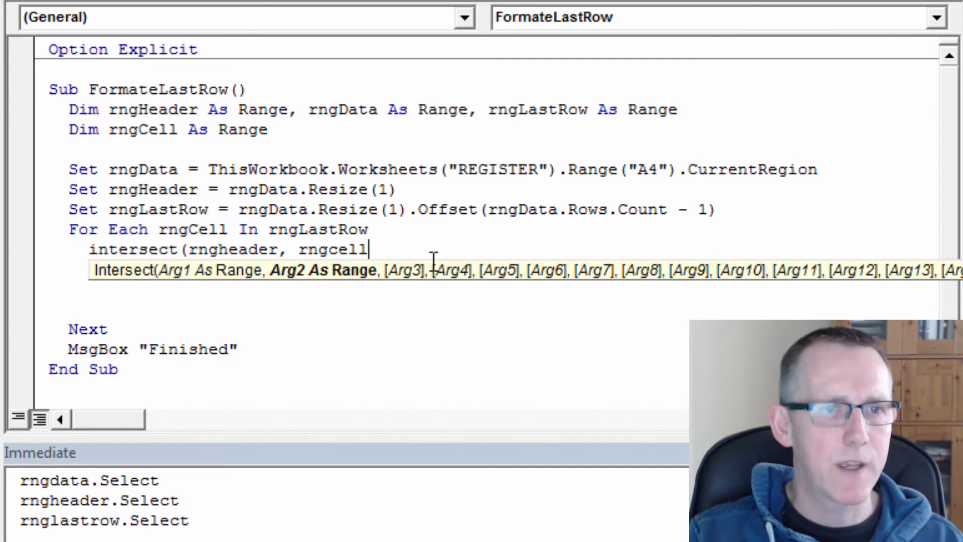
text(.en)
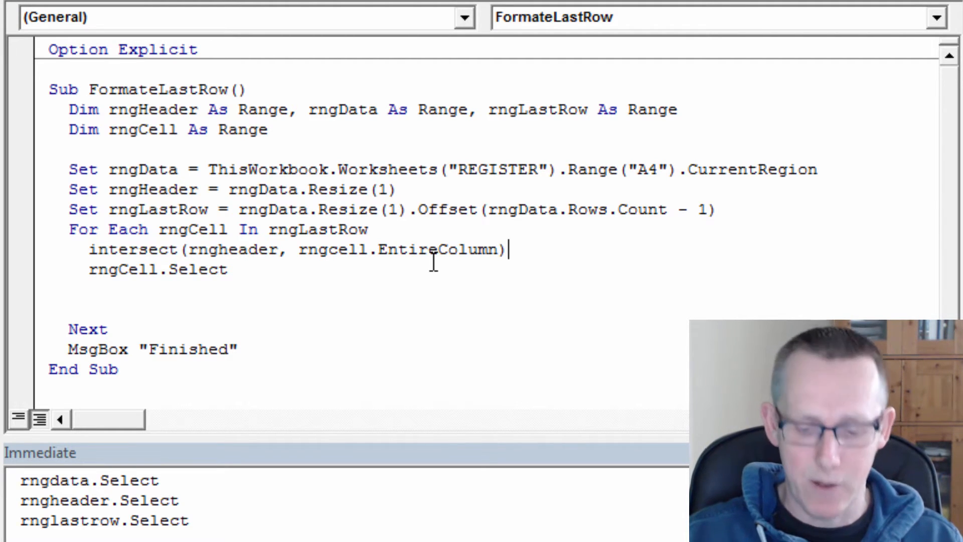
text(.val)
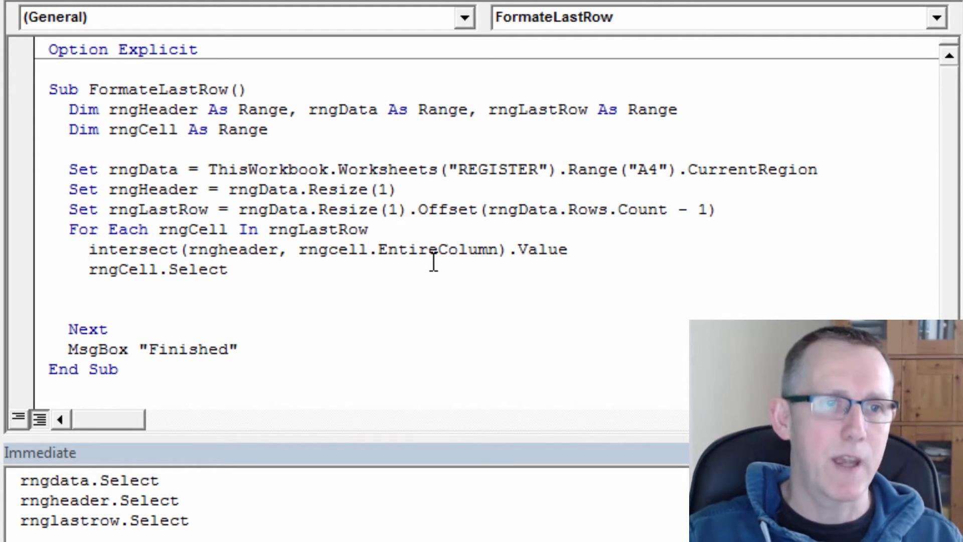
text(select case)
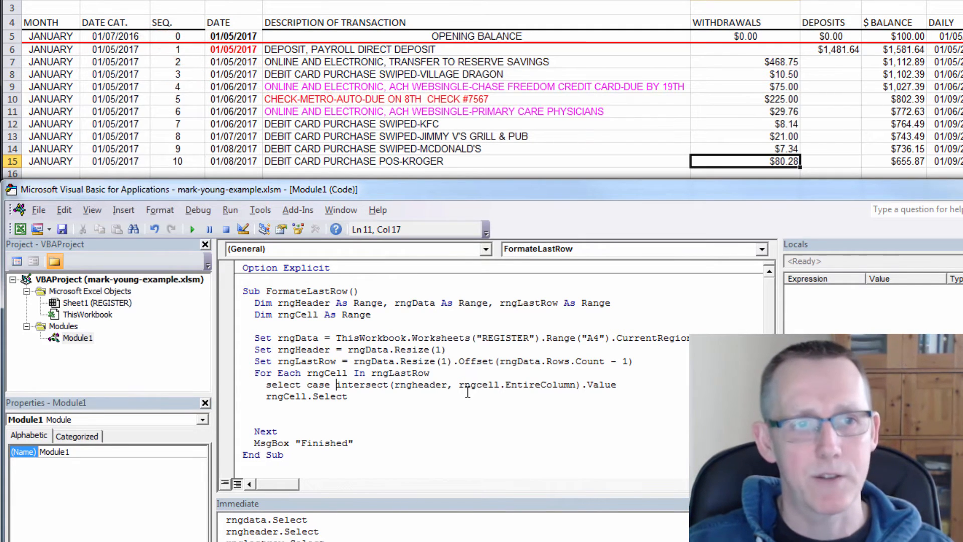
Wrap the Select Case expression in UCase() and add Case lines for the headers through MONTHLY, closing with End Select.
text(ucase)
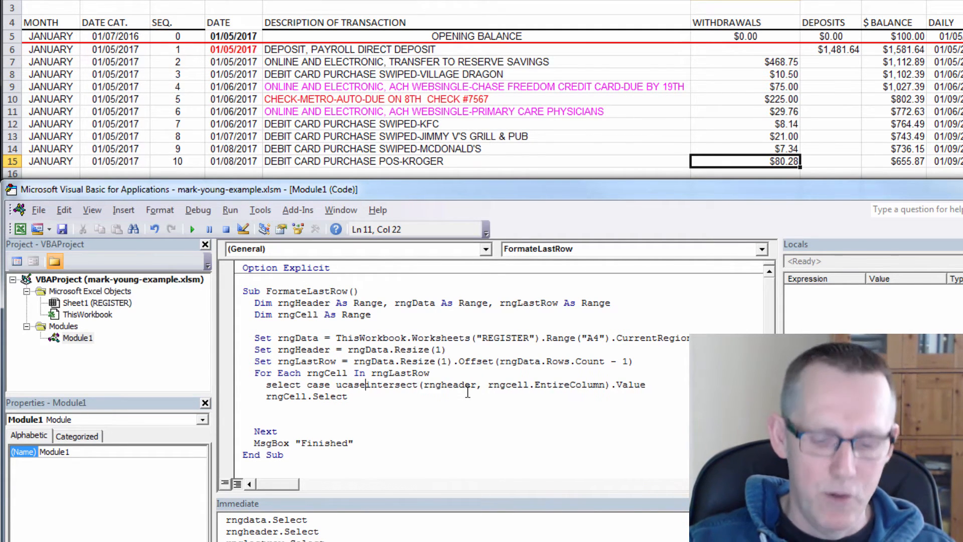
text(())
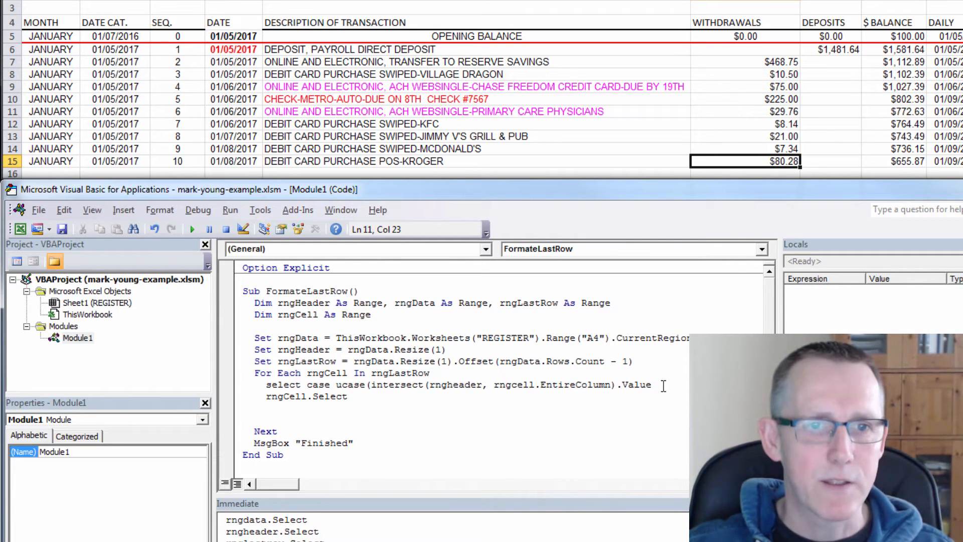
text())
text(Case "DESCRIPTION OF TRANSACTION)
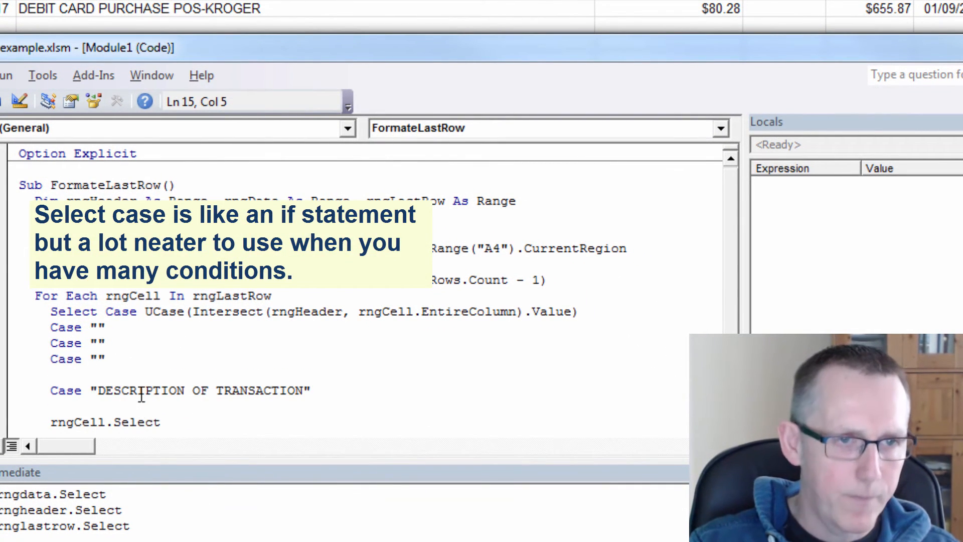
text(case "")
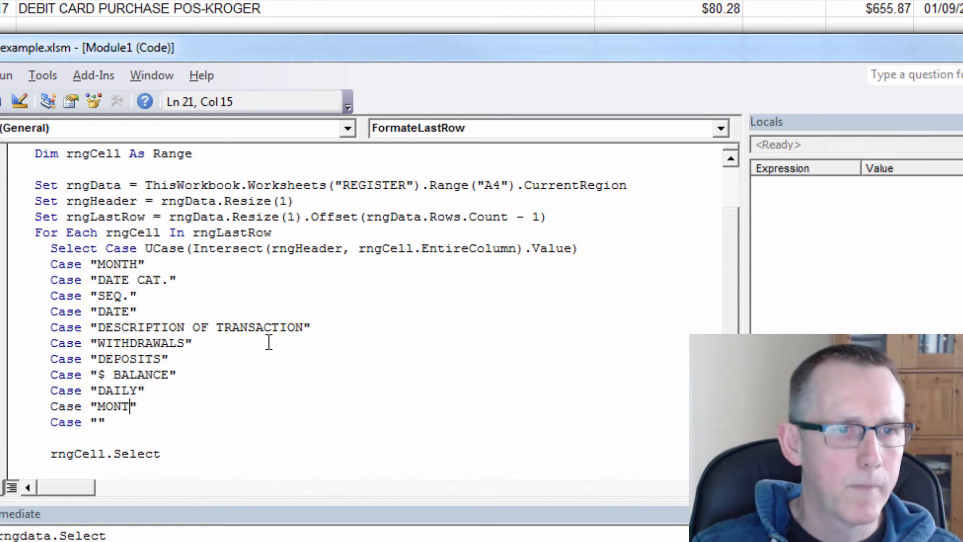
text(HLY)
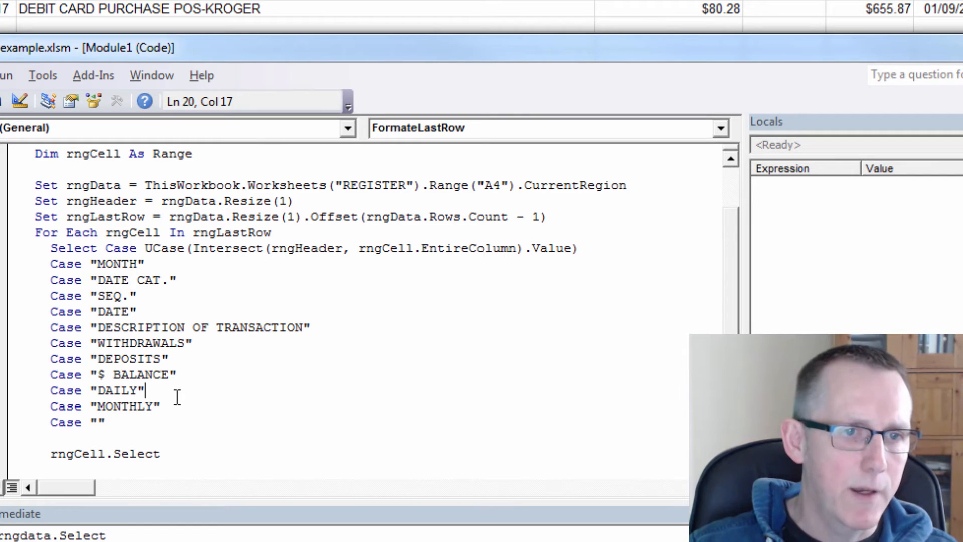
text(E)
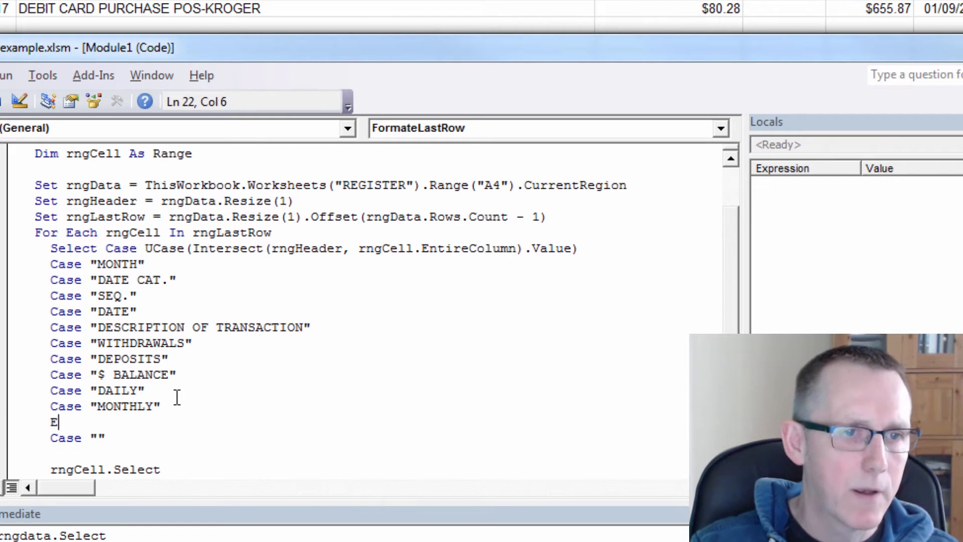
text(ND SELECT)
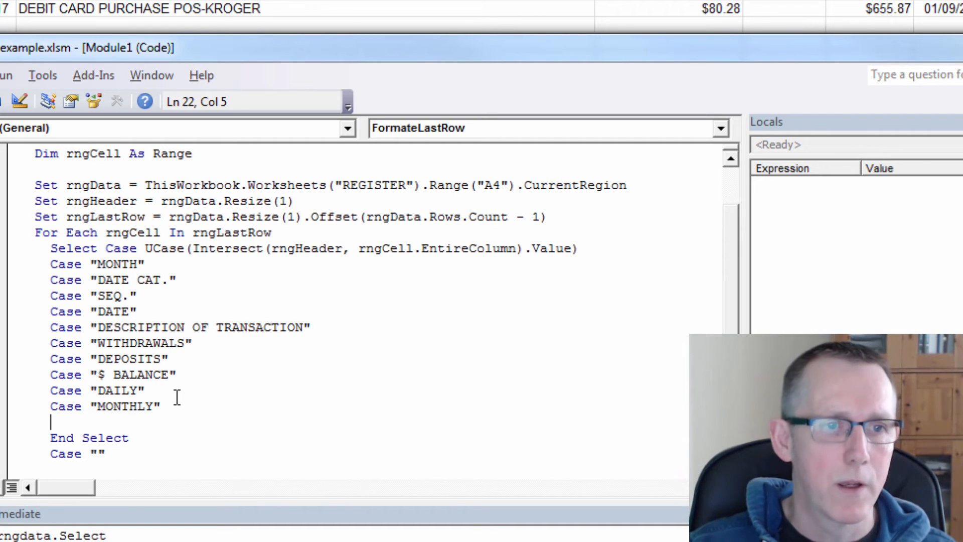
Add a Case Else branch with MsgBox "Problem with " & header for unexpected headers.
text(CASE ELSE)
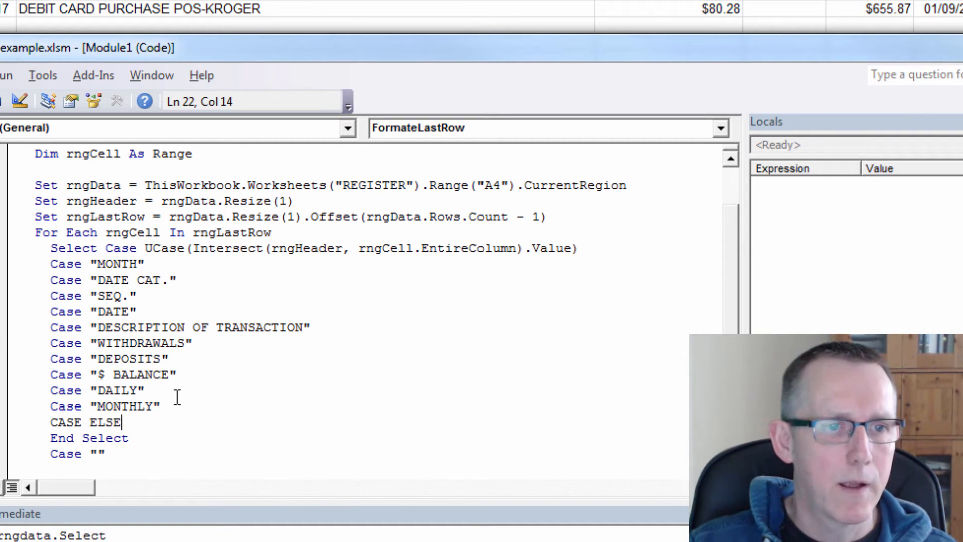
text(MSG)
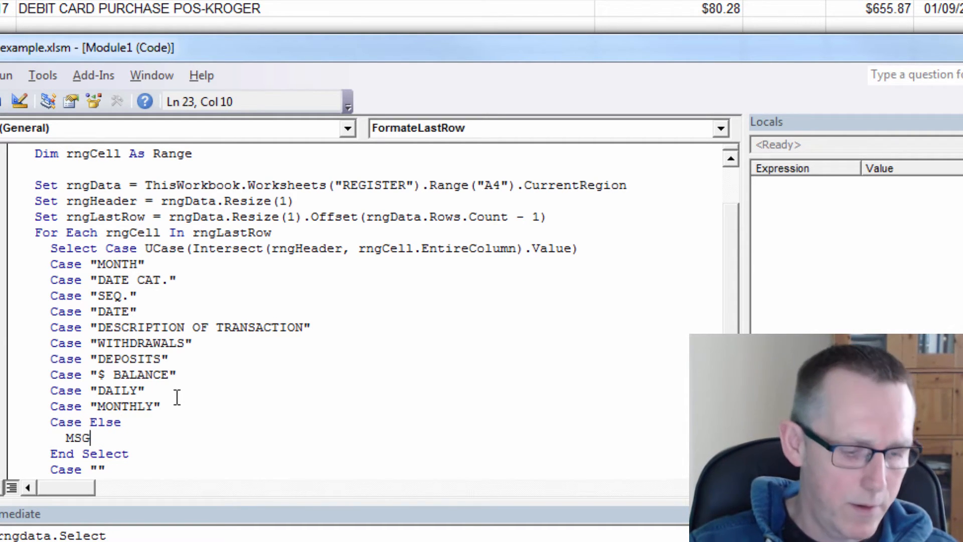
text(box ")
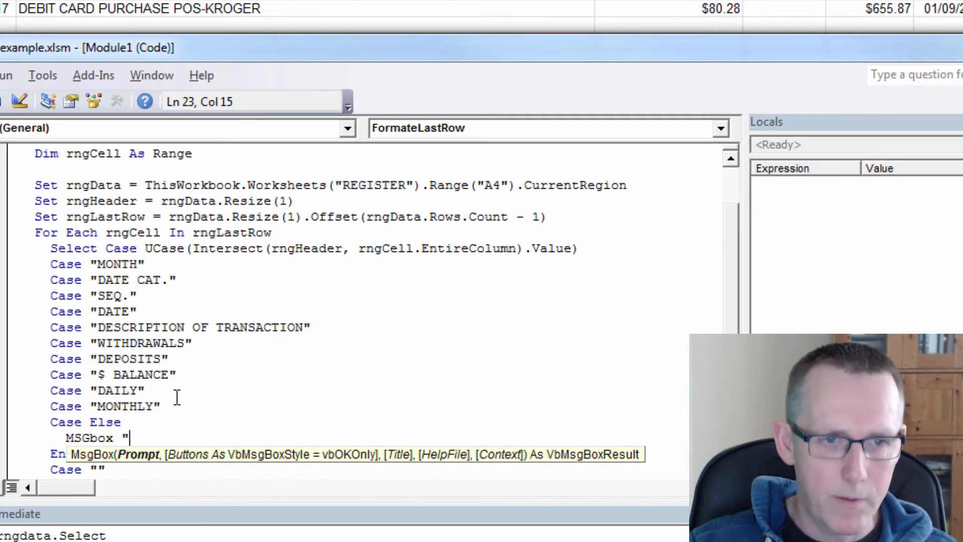
text(Problem with " & Intersect(rngHeader, rngCell.EntireColumn).Value)
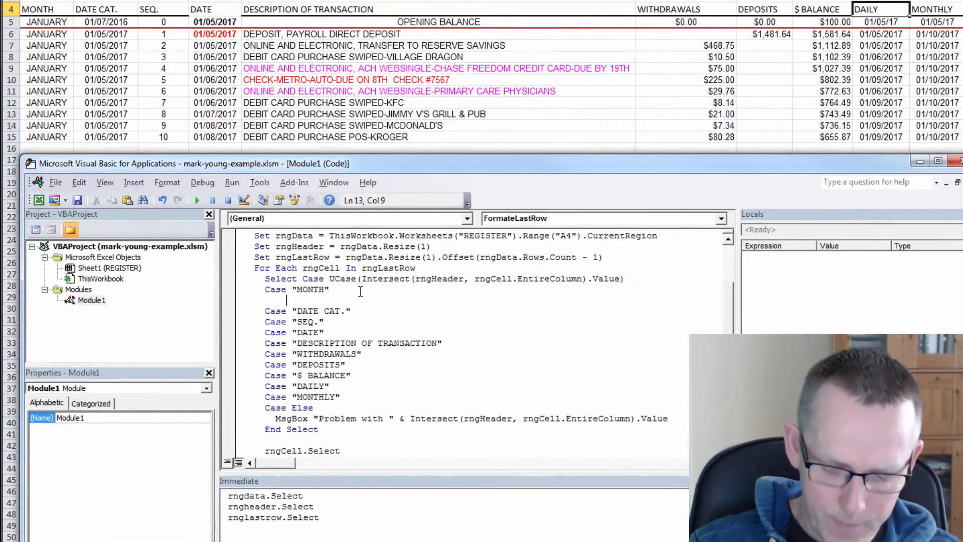
Under the MONTH case add a ' blue comment and the rngCell.Interior.Color = line.
text(' blue)
text(' Green and bold)
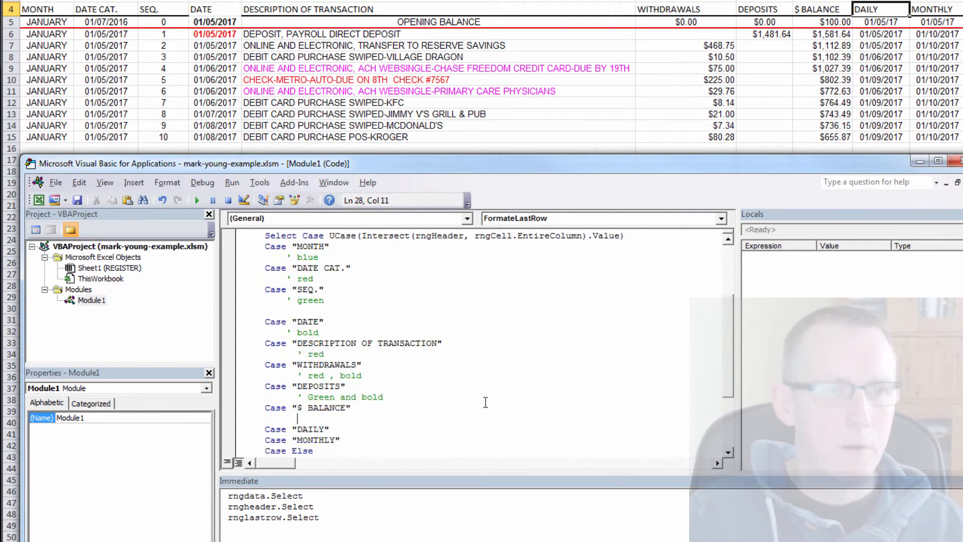
text(rngcell.Interior.Color = vbBlue)
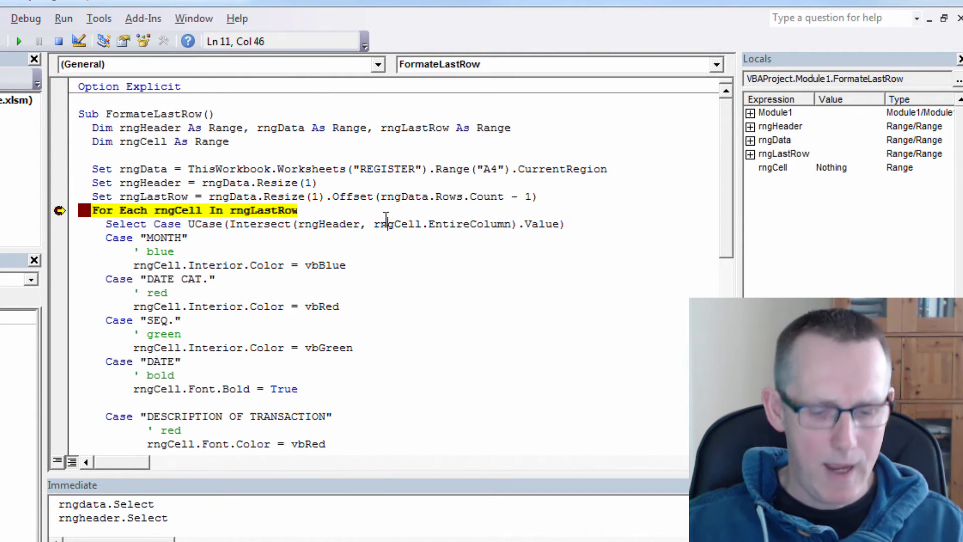
Step into the MONTH branch and query Intersect(rngHeader, rngCell.EntireColumn).Value in the Immediate window.
key(F8)
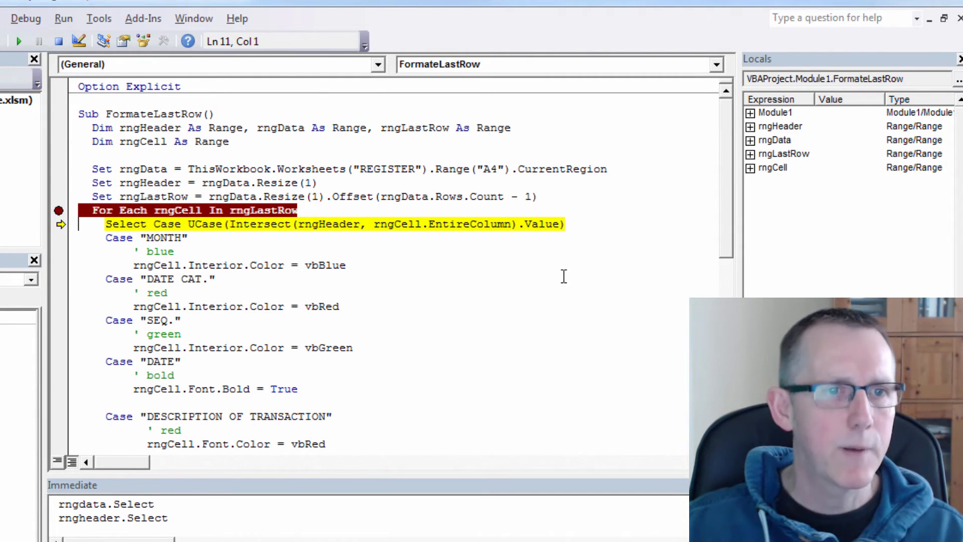
key(F8)
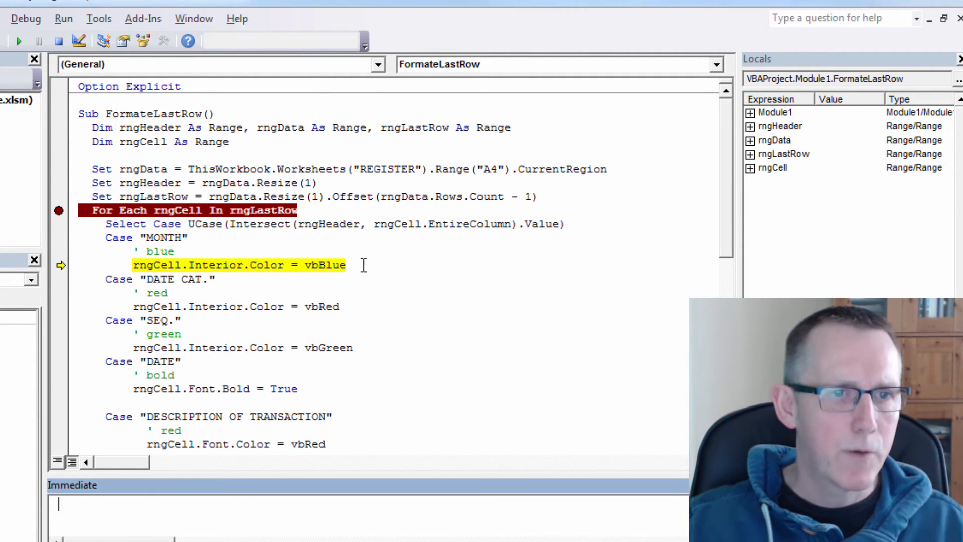
double_click(259, 223)
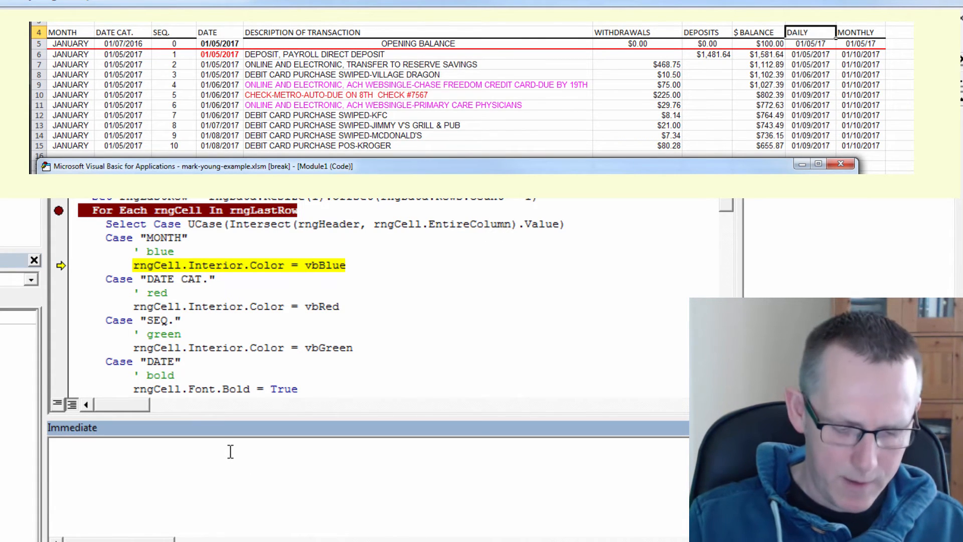
text(?)
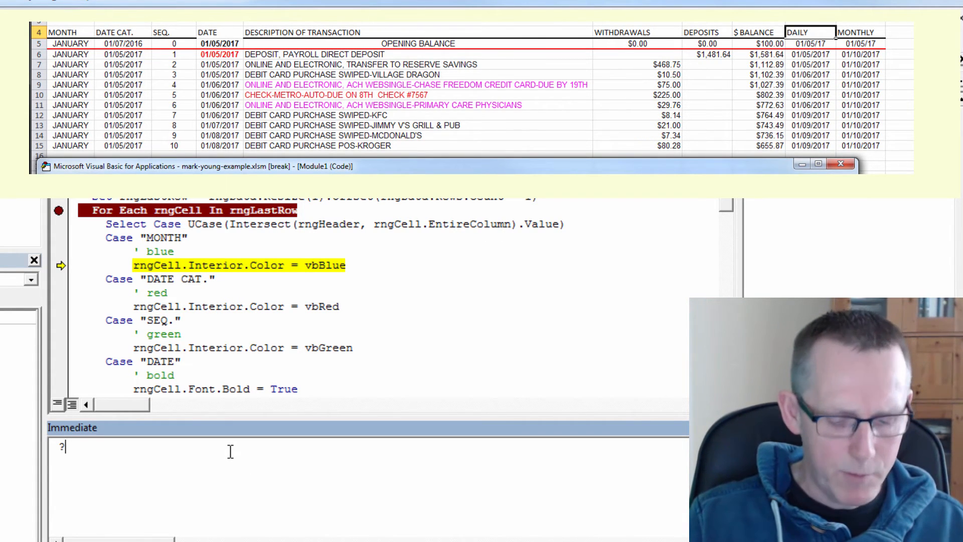
text(Intersect(rngHeader, rngCell.EntireColumn).Value))
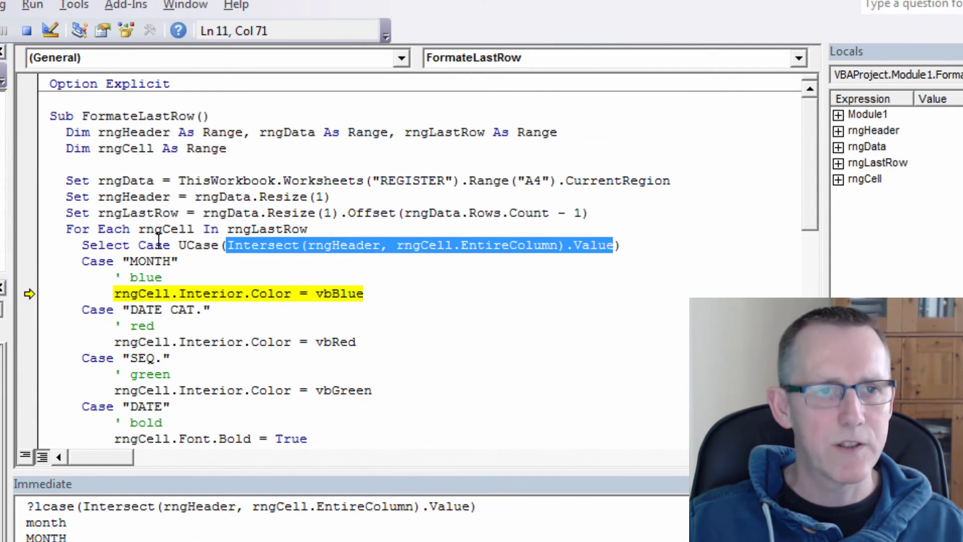
scroll(down, 3)
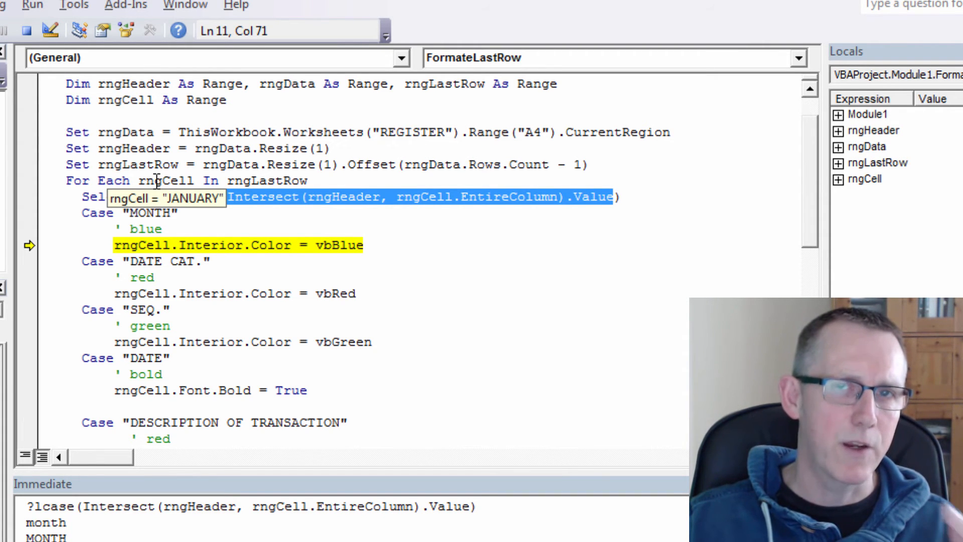
mouse_move(263, 180)
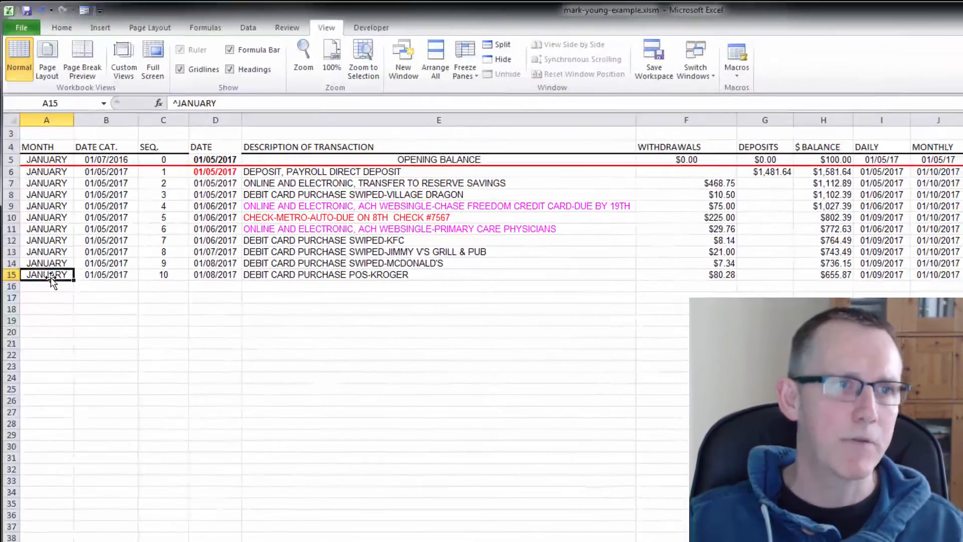
click(215, 275)
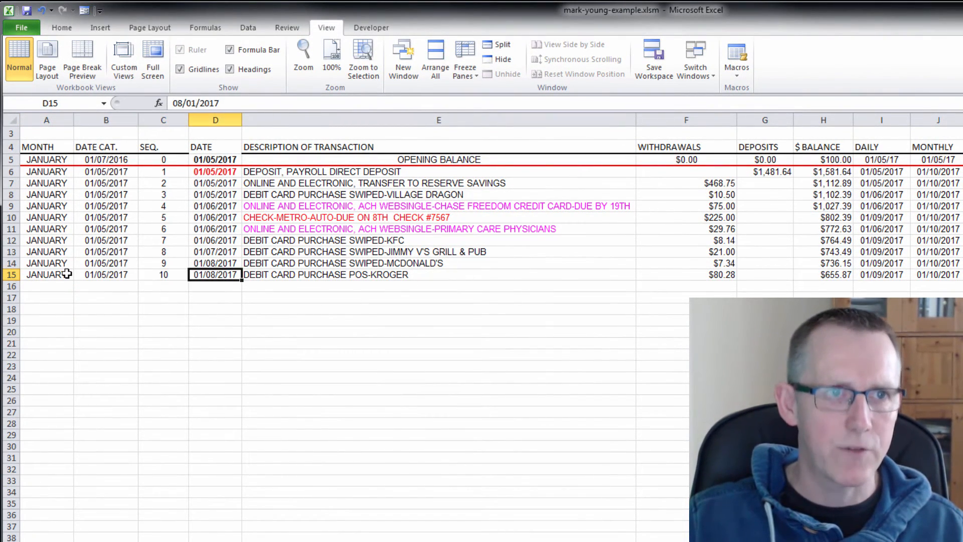
click(824, 275)
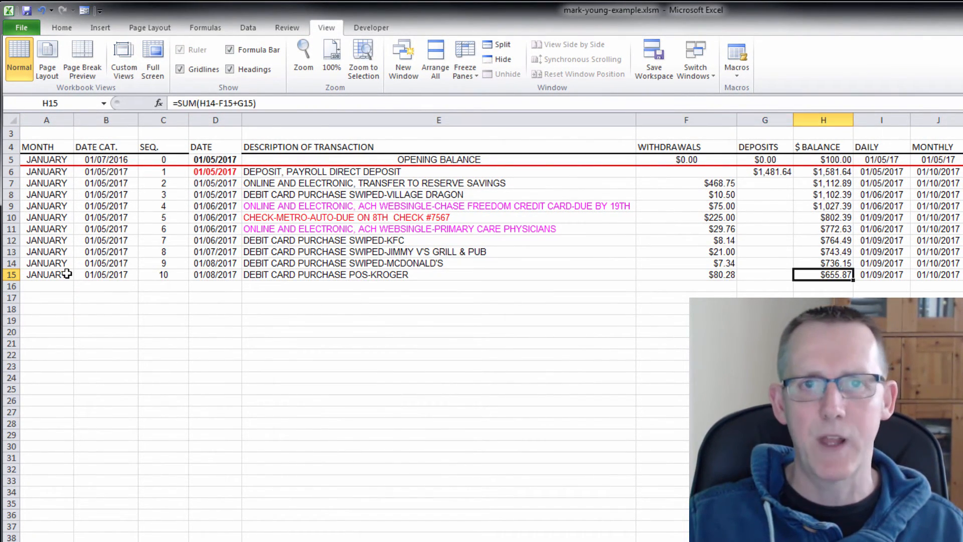
click(881, 275)
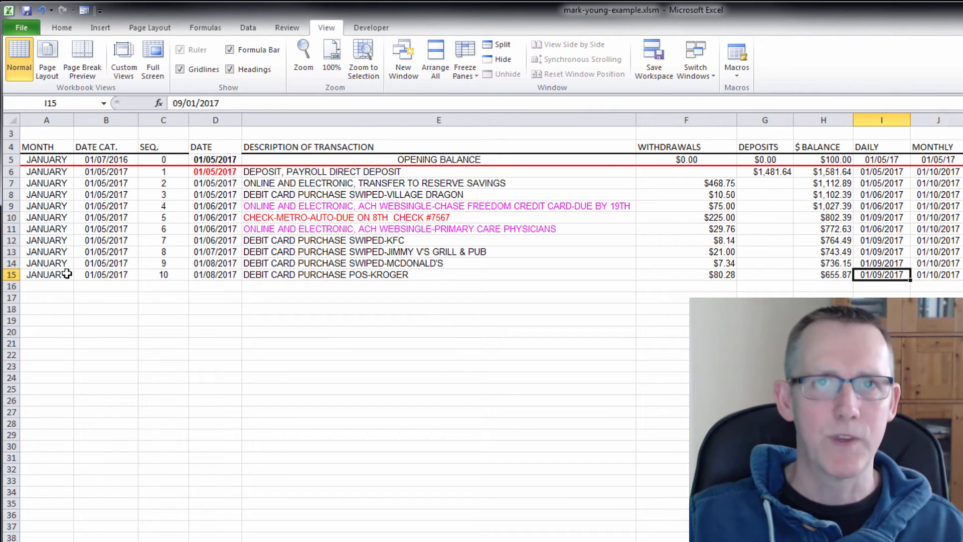
click(46, 274)
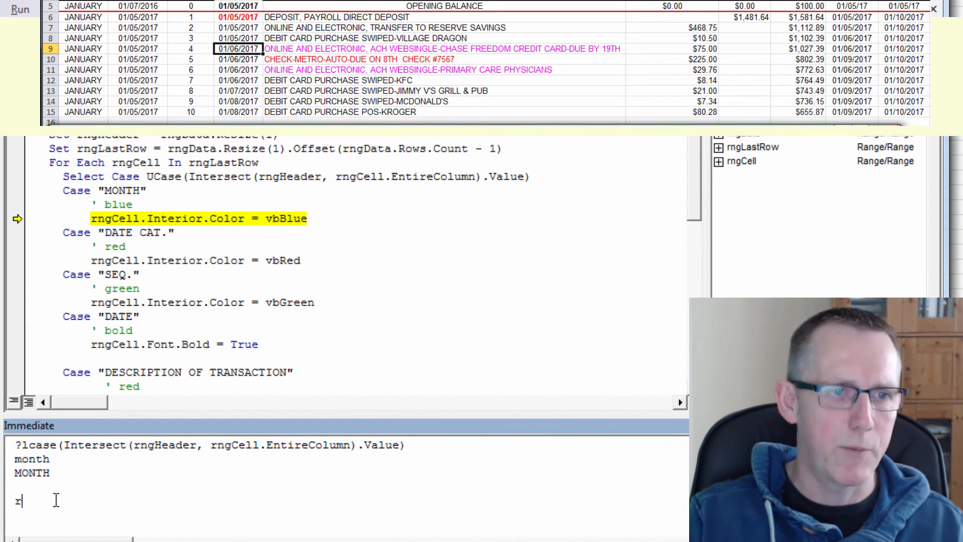
Enter rngcell.Select in the Immediate window to select the last row's MONTH cell.
text(ngcell.se)
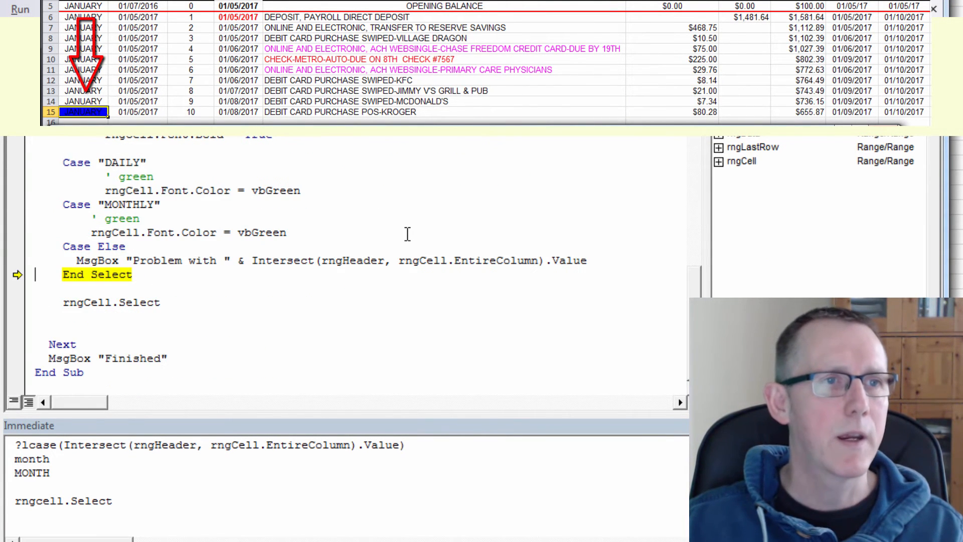
mouse_move(371, 212)
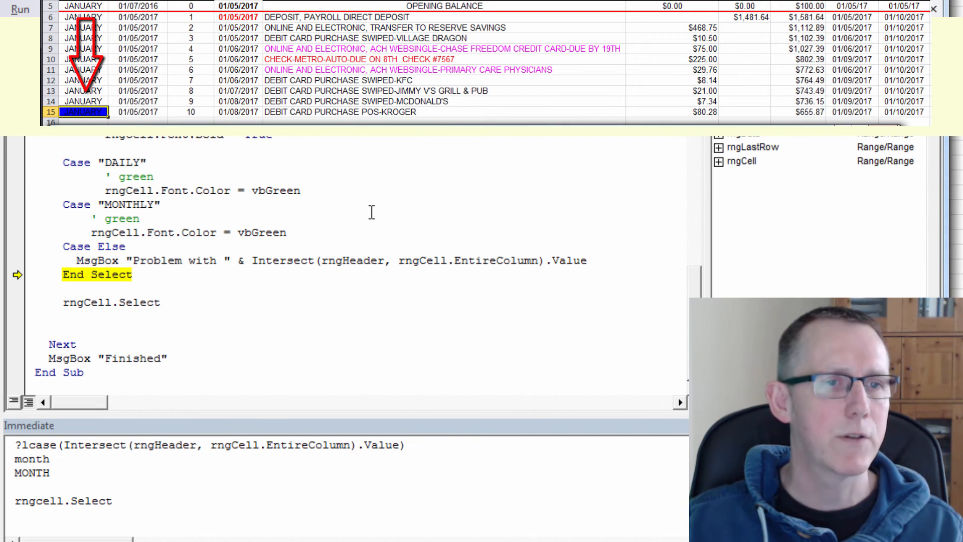